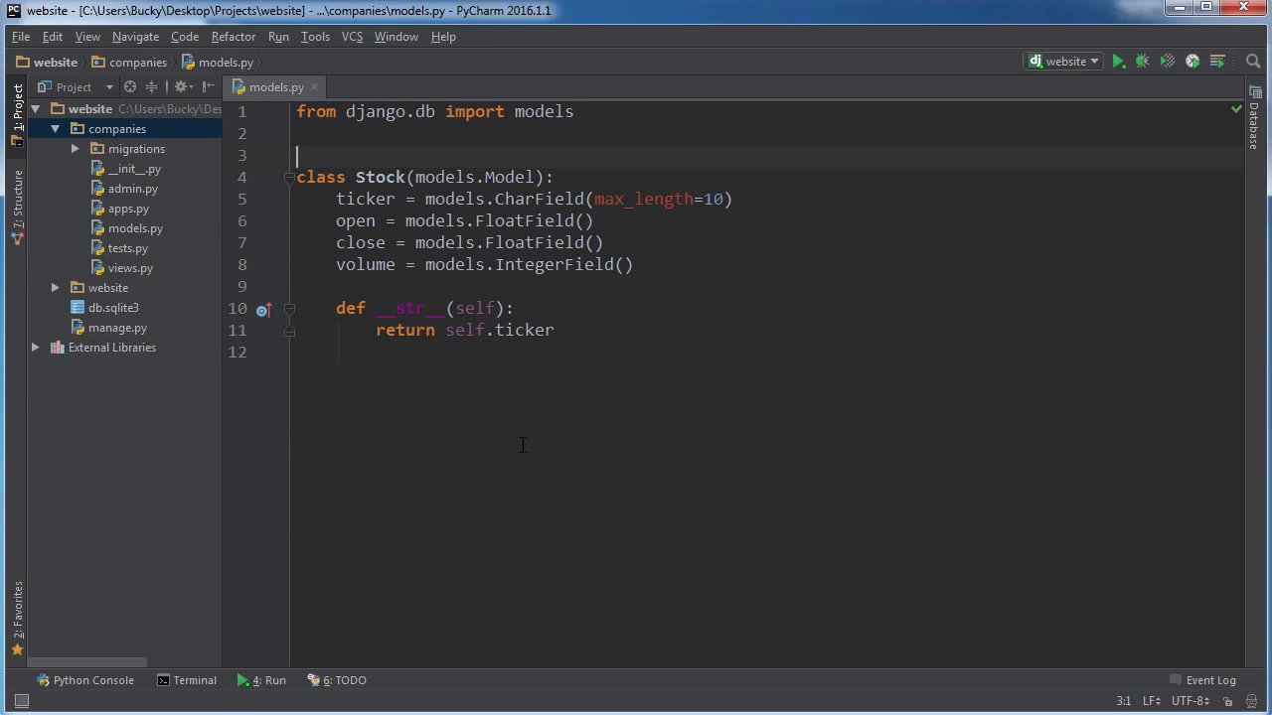
Create a new Python file named serializers in the companies package
{"action": "key", "text": "ctrl+a"}
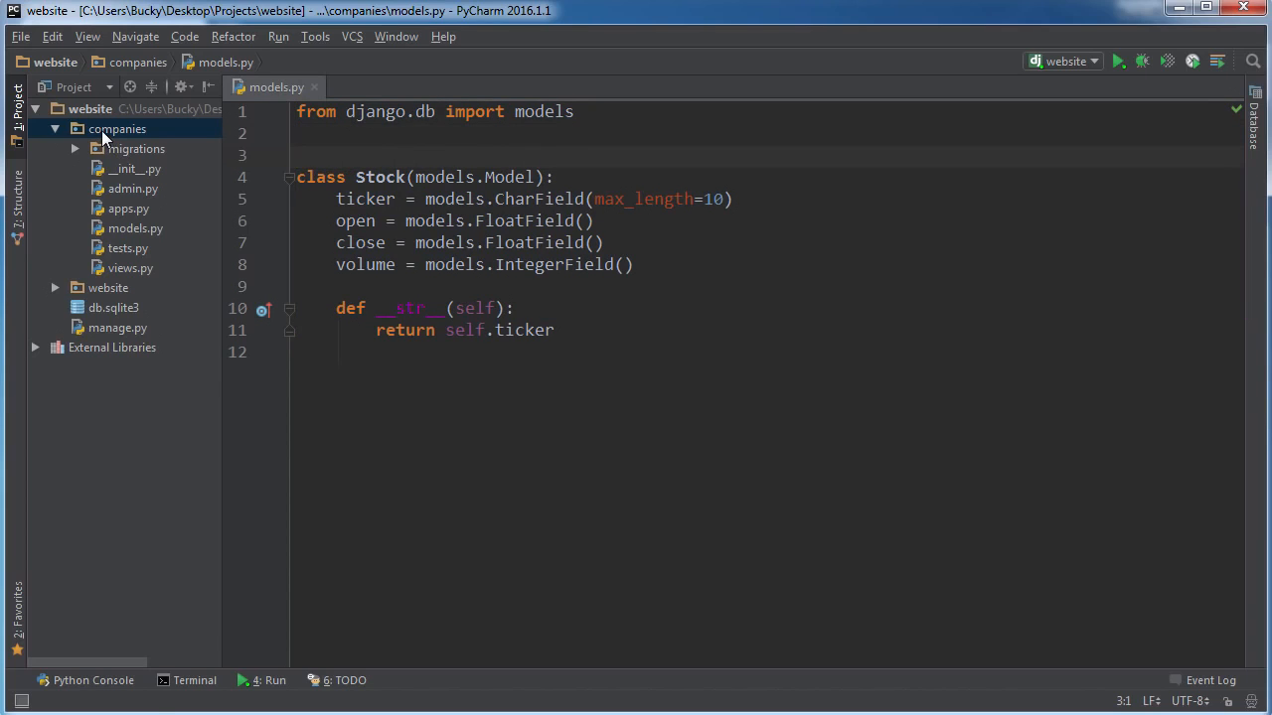
{"action": "right_click", "coordinate": [118, 127]}
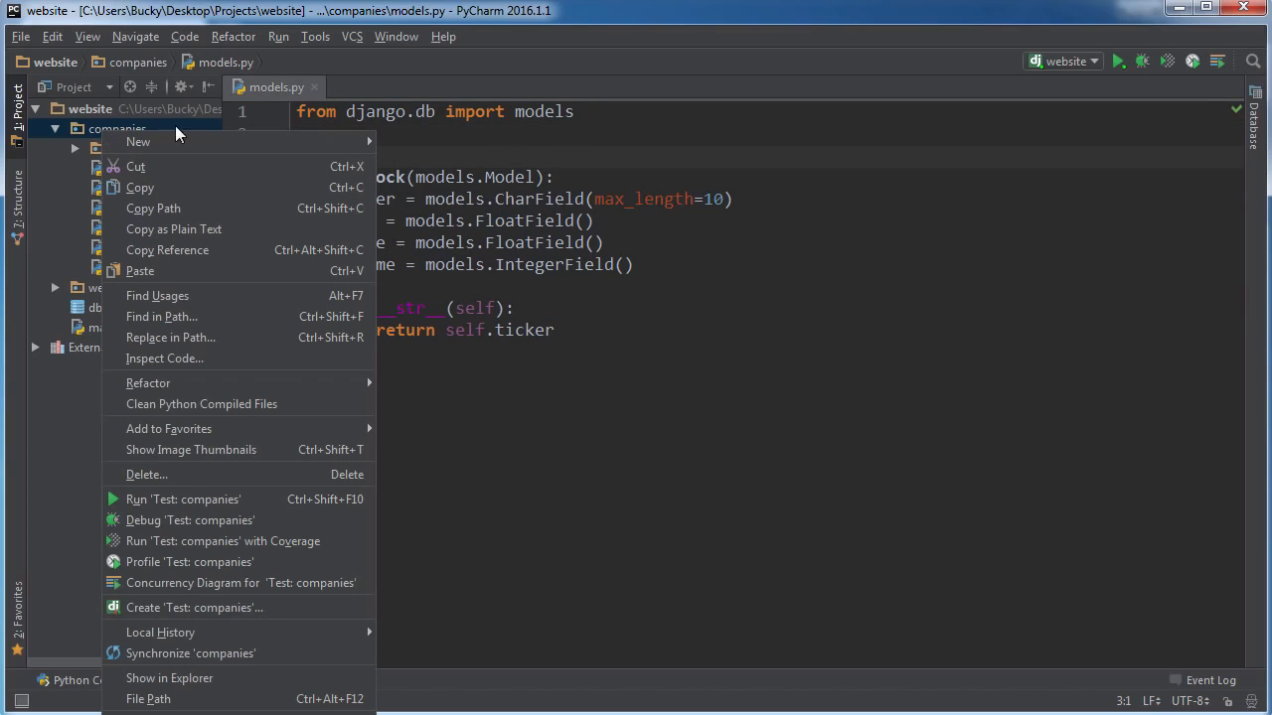
{"action": "left_click", "coordinate": [139, 141]}
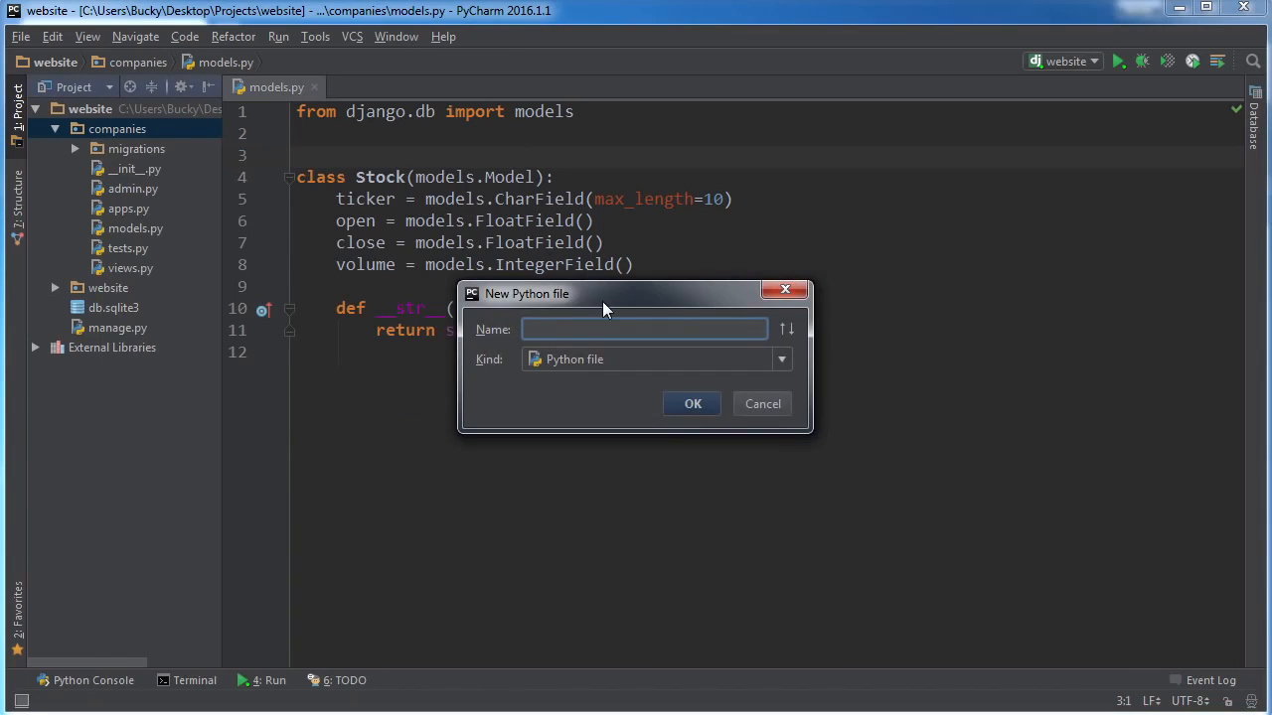
{"action": "left_click_drag", "start_coordinate": [601, 294], "coordinate": [487, 302]}
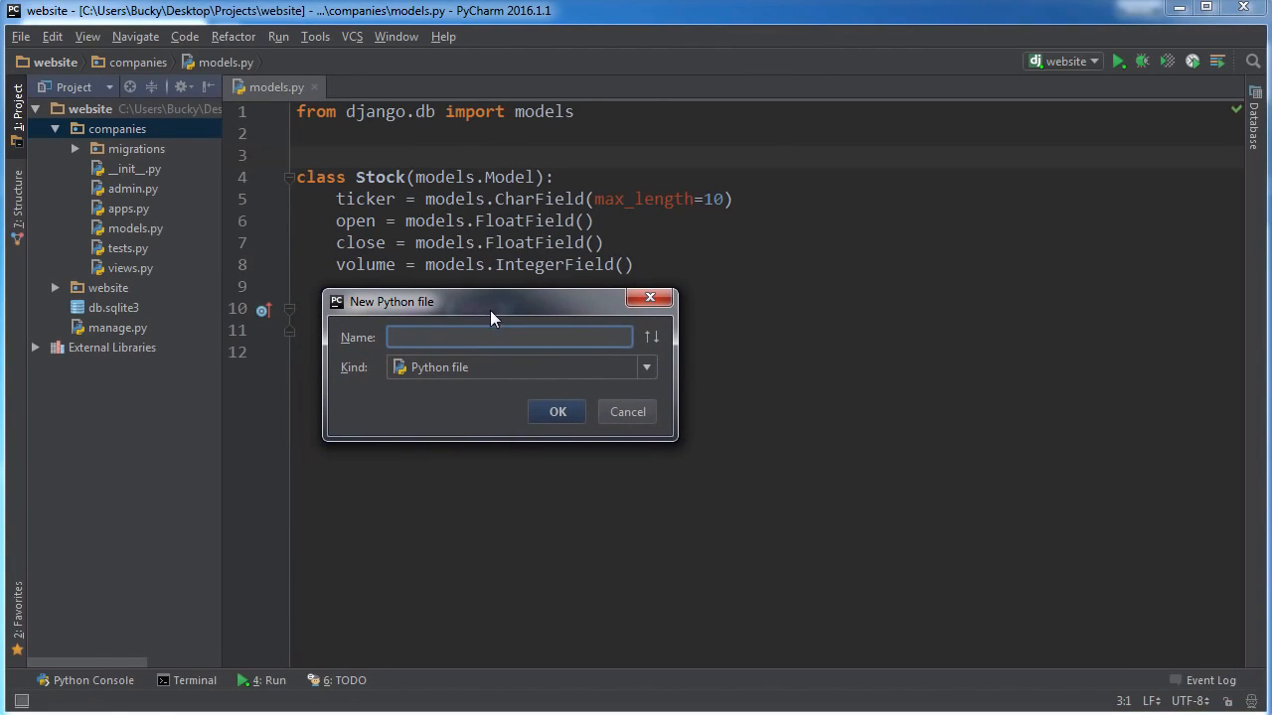
{"action": "type", "text": "serializers"}
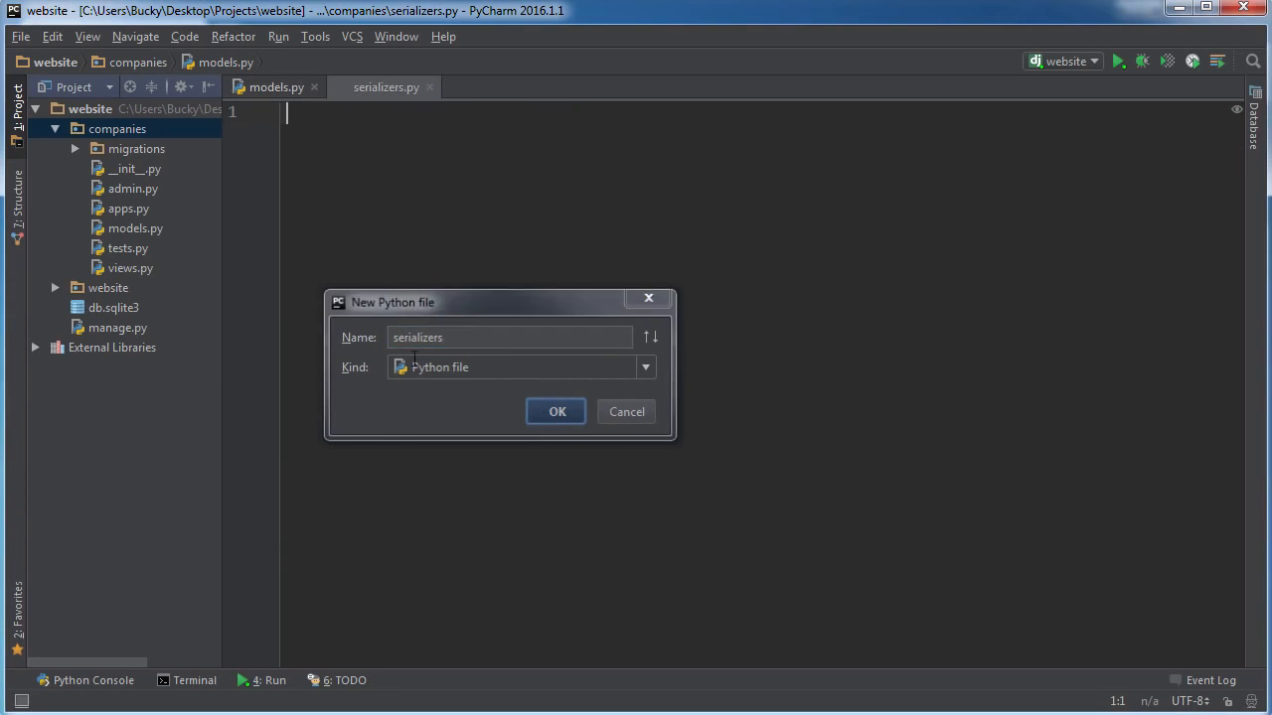
{"action": "left_click", "coordinate": [556, 412]}
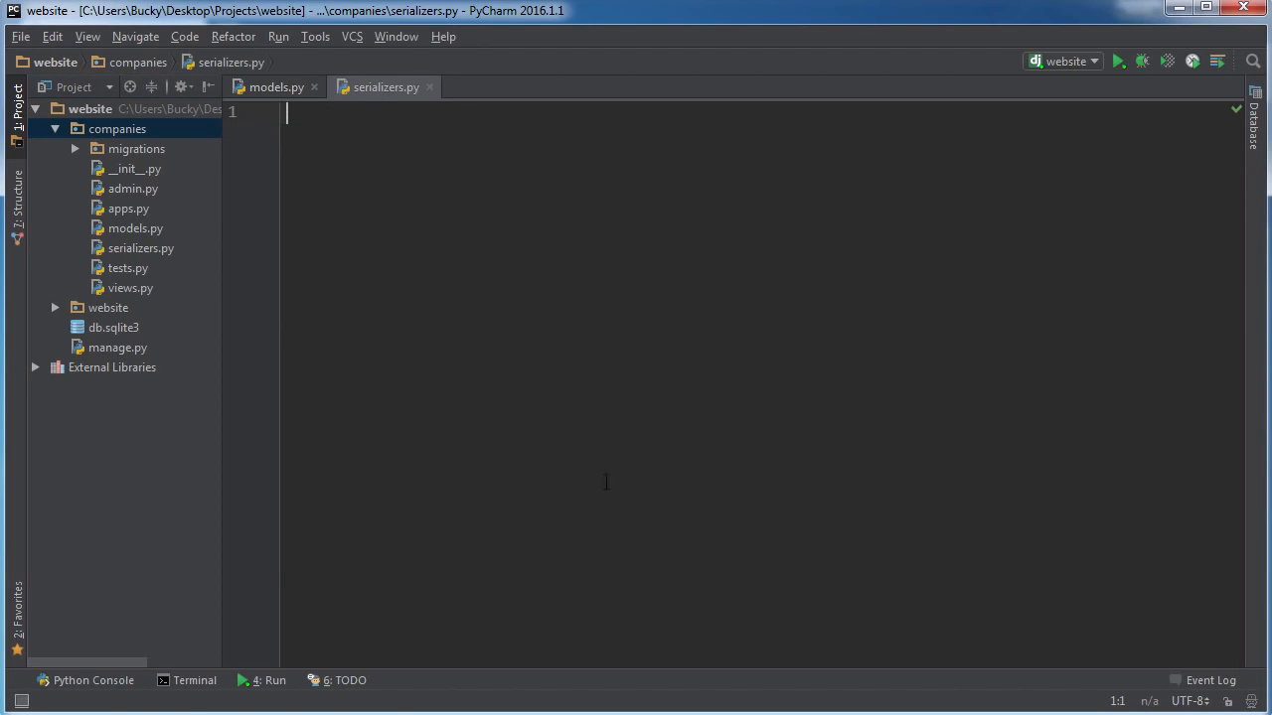
{"action": "mouse_move", "coordinate": [591, 487]}
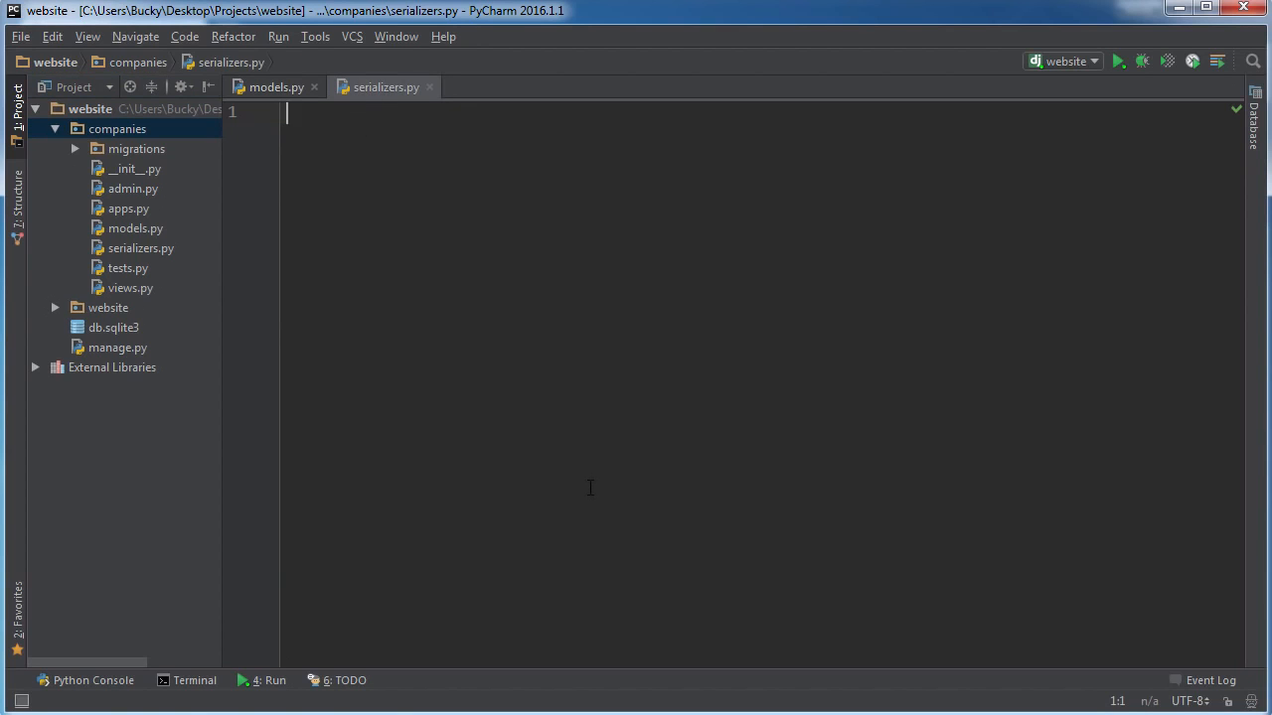
Write 'from rest_framework import serializers' at the top of serializers.py, then return to models.py
{"action": "type", "text": "from rest_framework"}
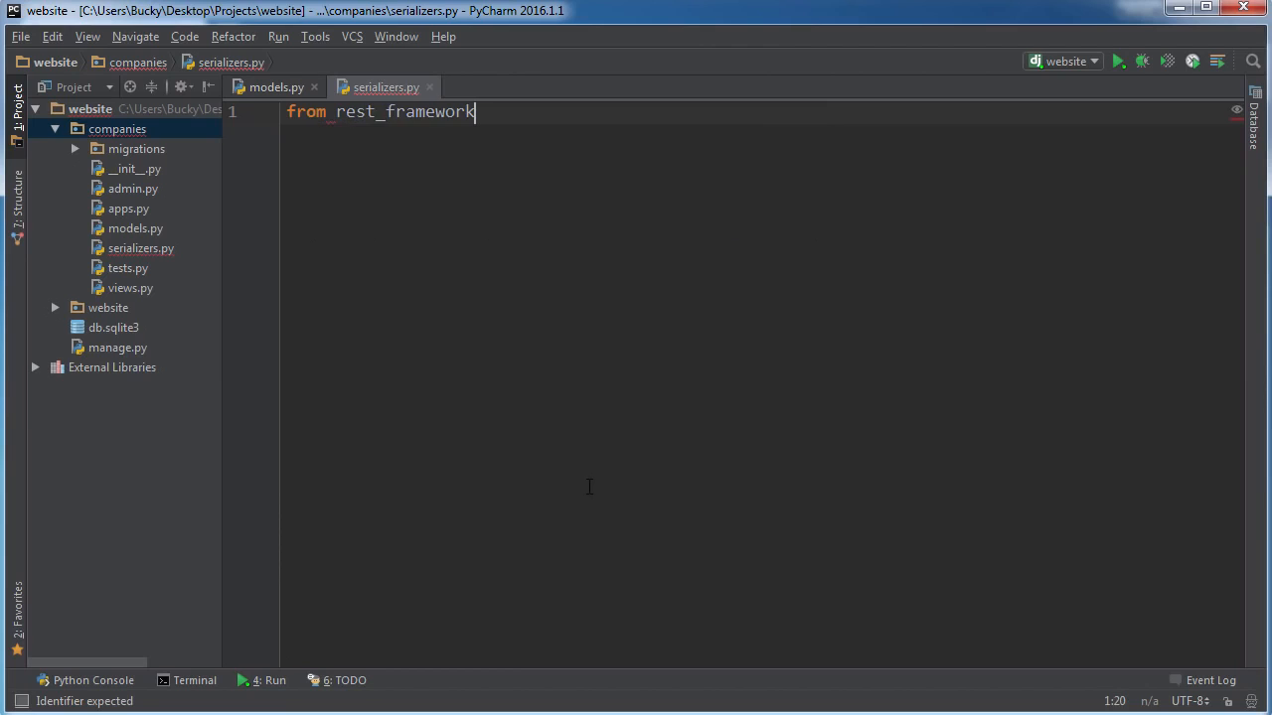
{"action": "type", "text": "import"}
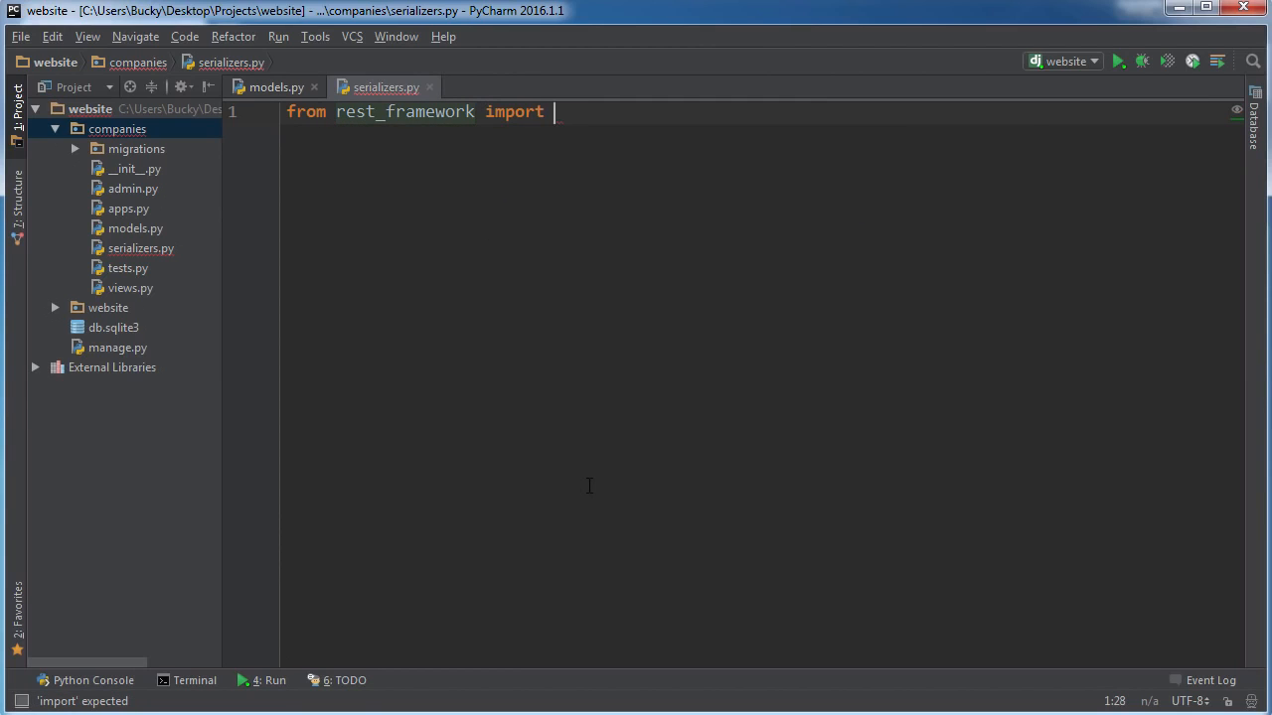
{"action": "type", "text": "serializers"}
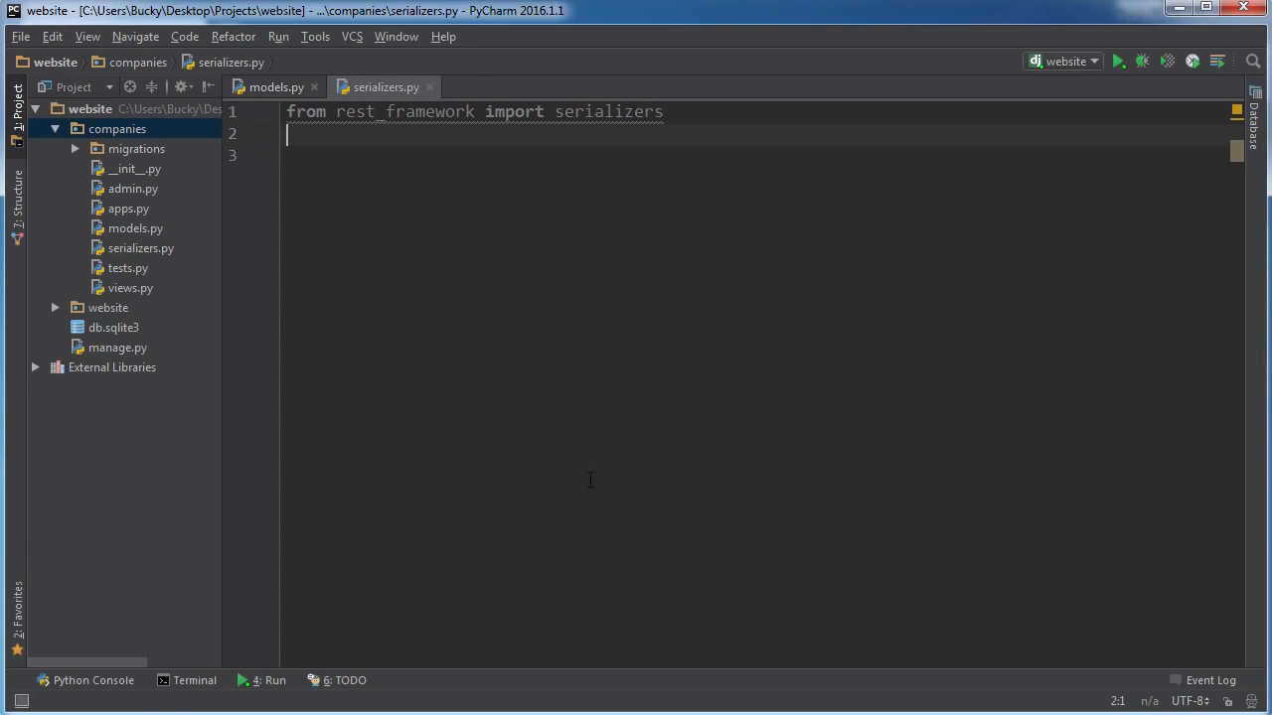
{"action": "left_click", "coordinate": [274, 87]}
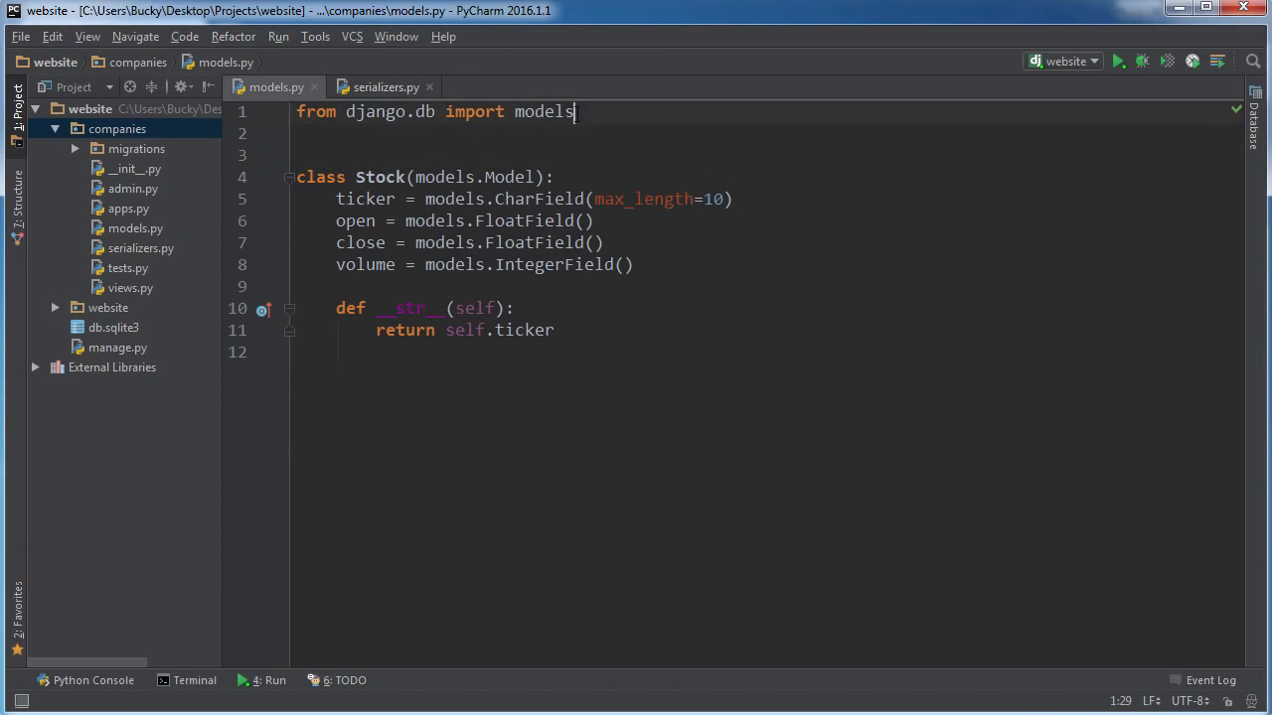
Review the Stock model code in models.py and switch back to serializers.py
{"action": "left_click", "coordinate": [385, 87]}
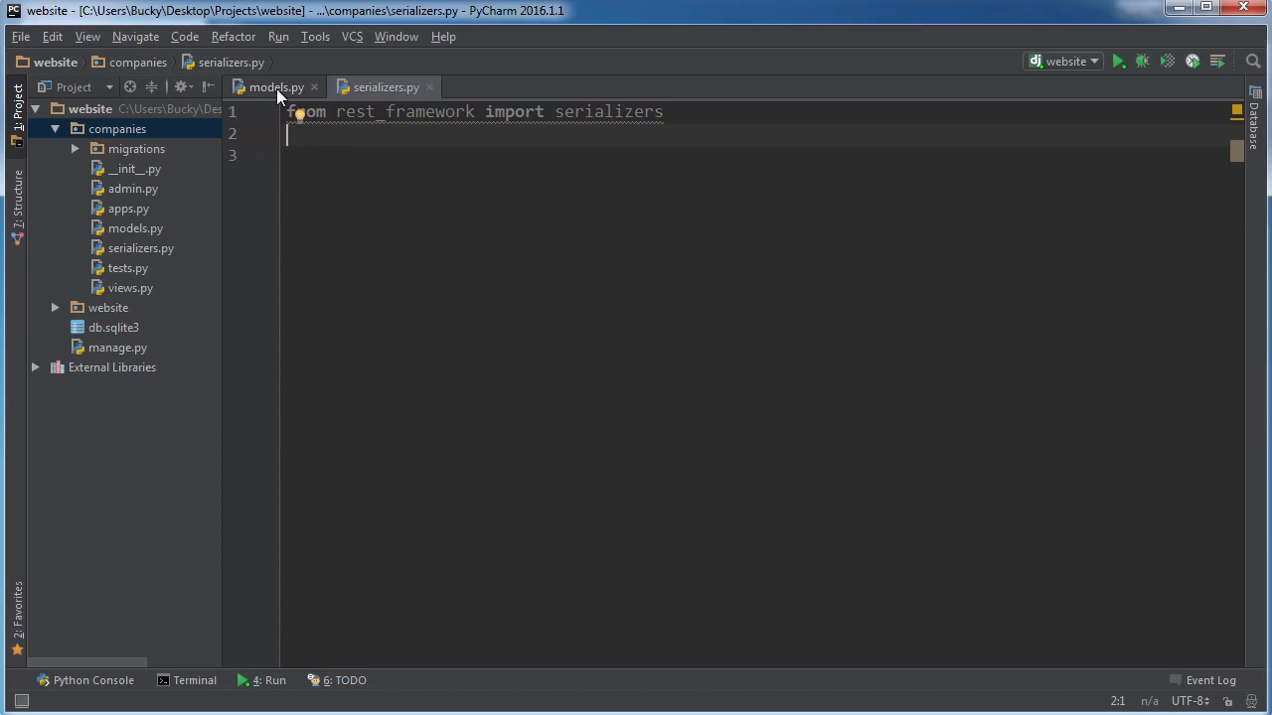
{"action": "left_click", "coordinate": [274, 88]}
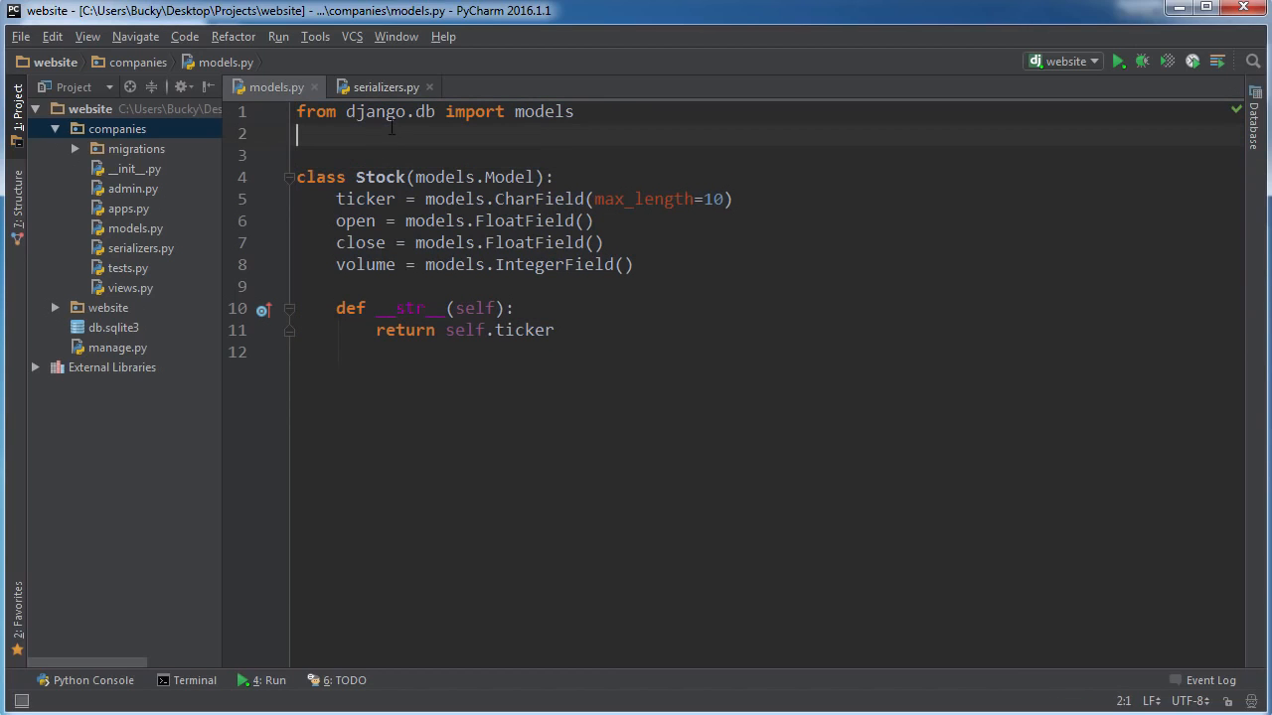
{"action": "key", "text": "ctrl+a"}
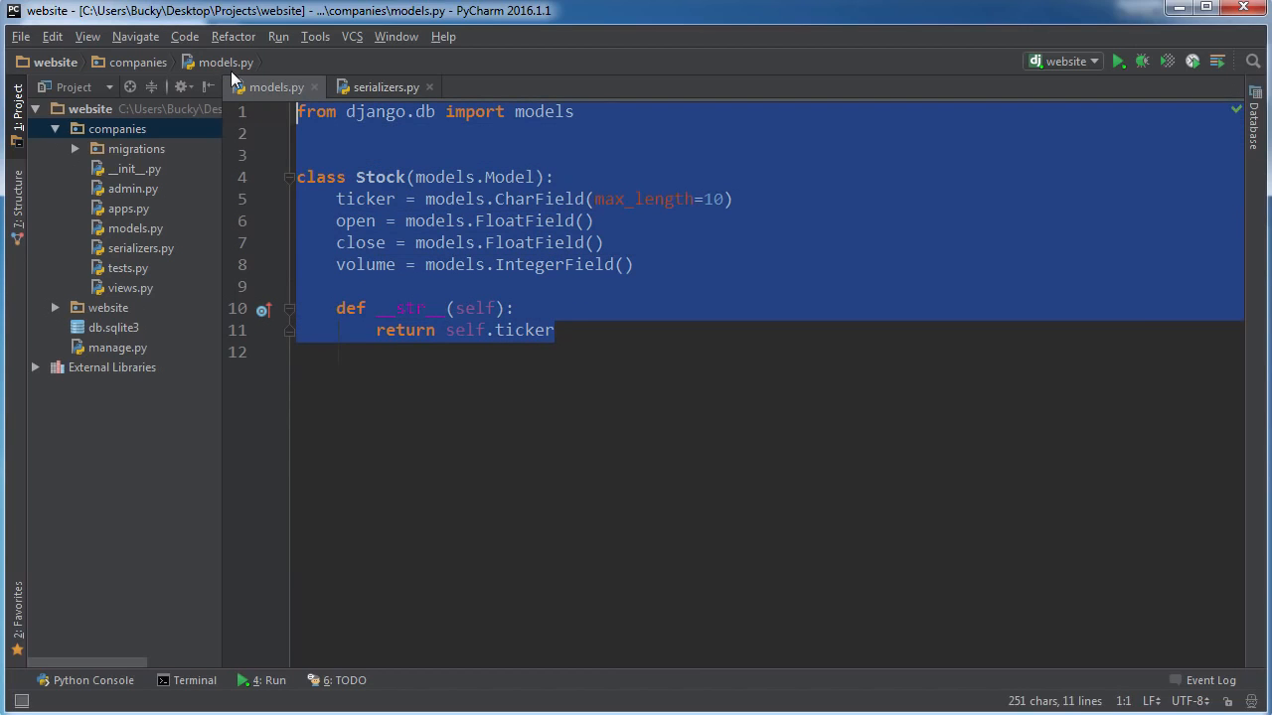
{"action": "left_click", "coordinate": [453, 286]}
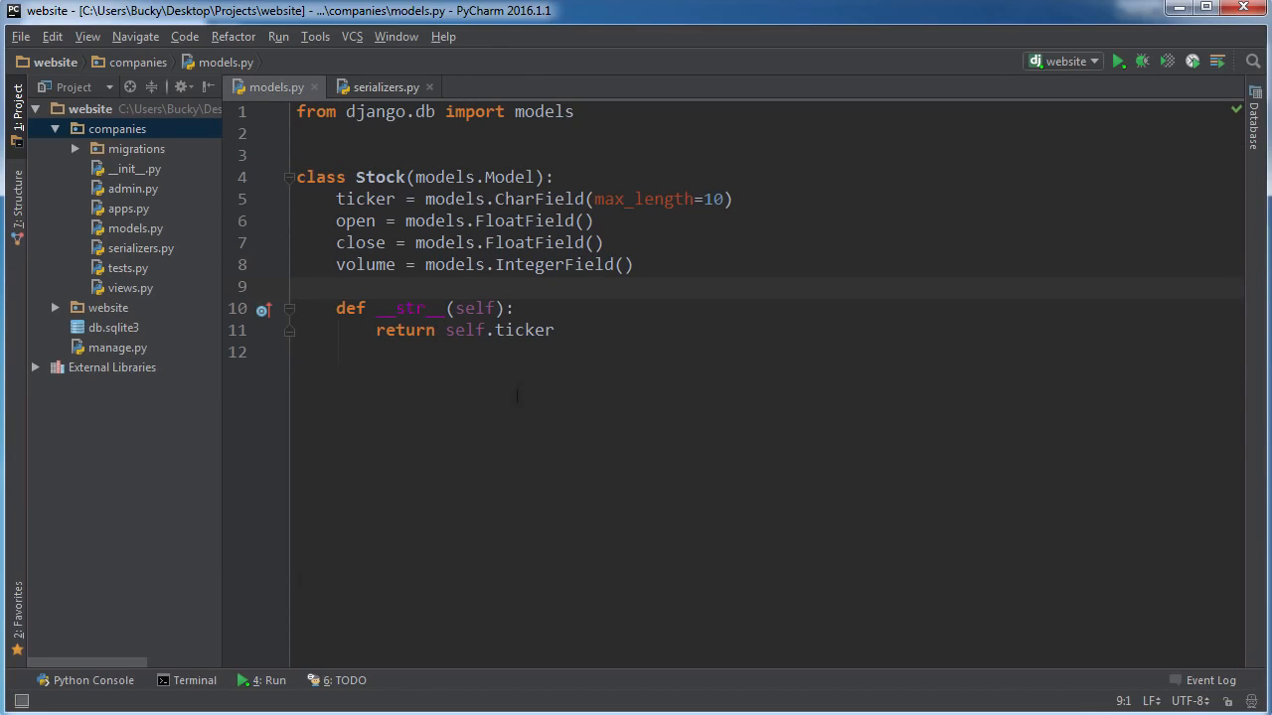
{"action": "left_click_drag", "start_coordinate": [298, 177], "coordinate": [555, 330]}
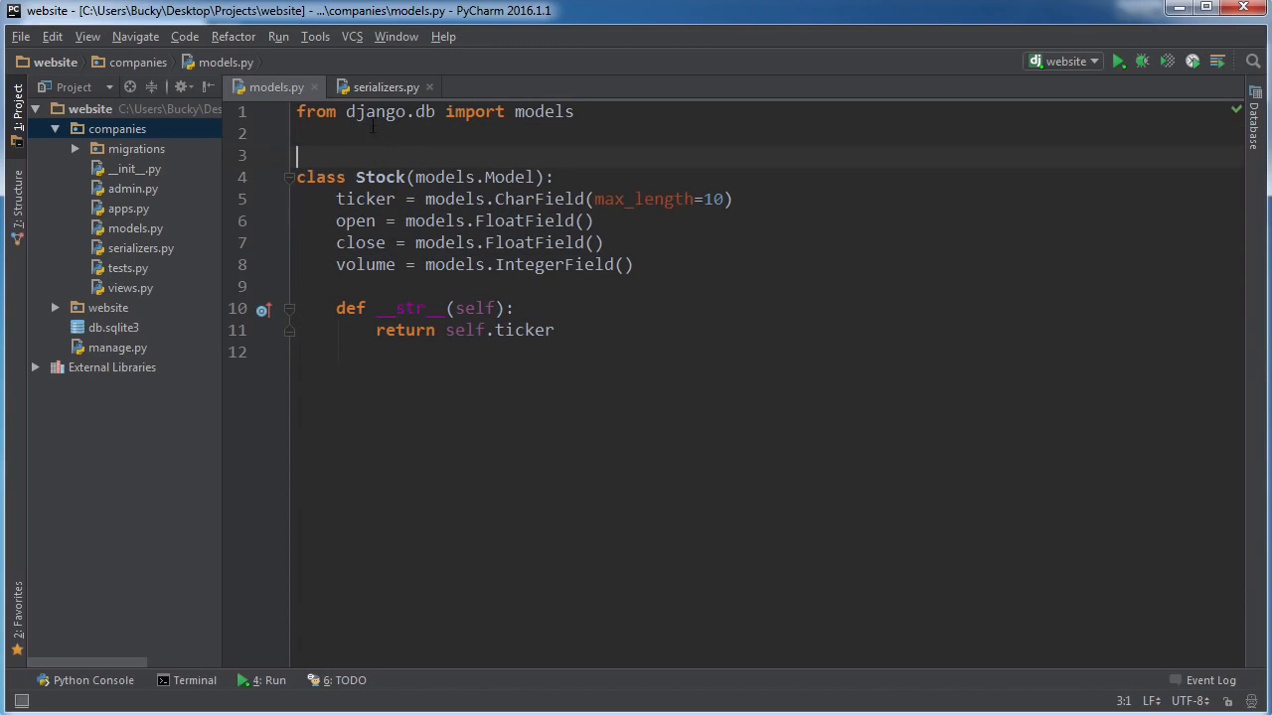
{"action": "key", "text": "ctrl+a"}
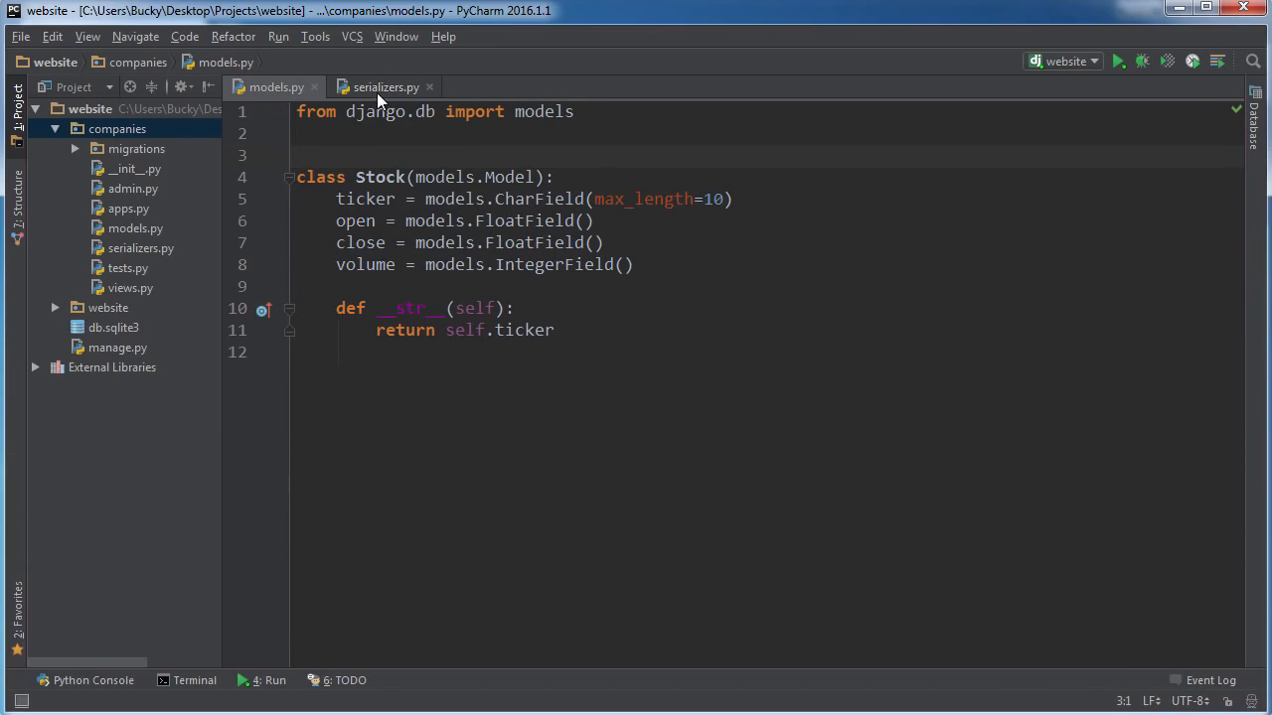
{"action": "left_click", "coordinate": [385, 87]}
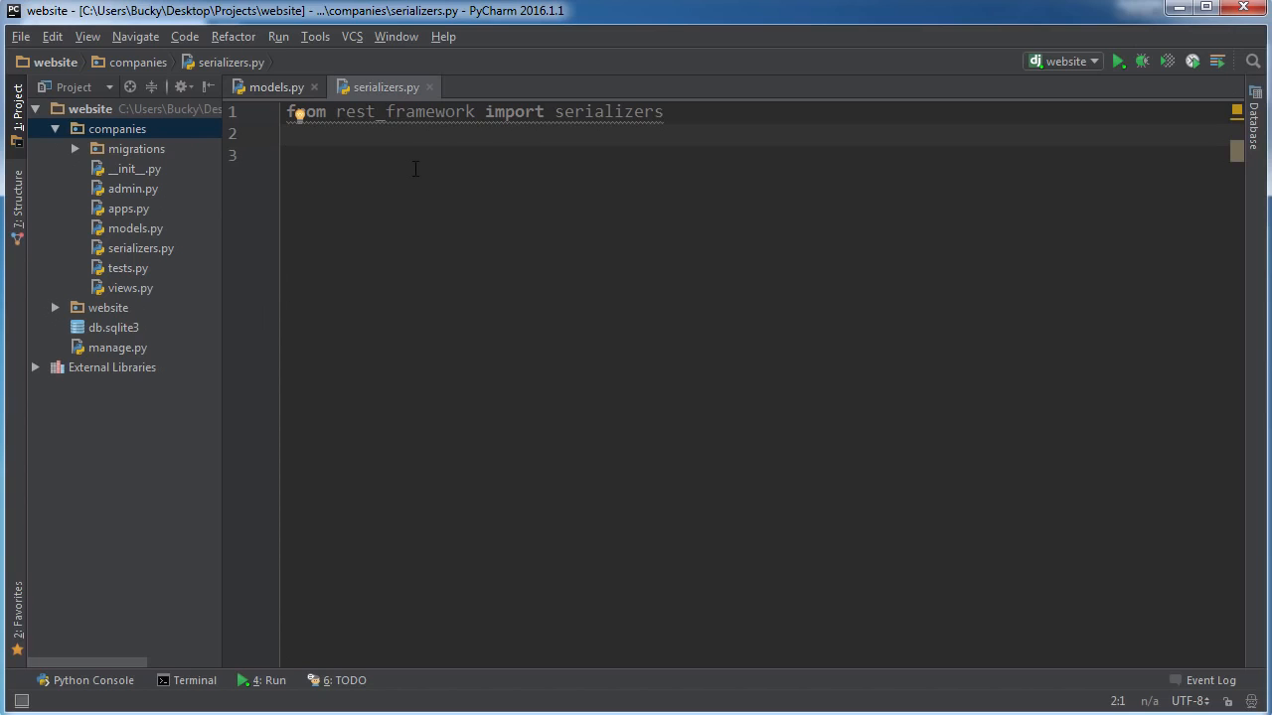
Import Stock from .models below the rest_framework import
{"action": "type", "text": "from .m"}
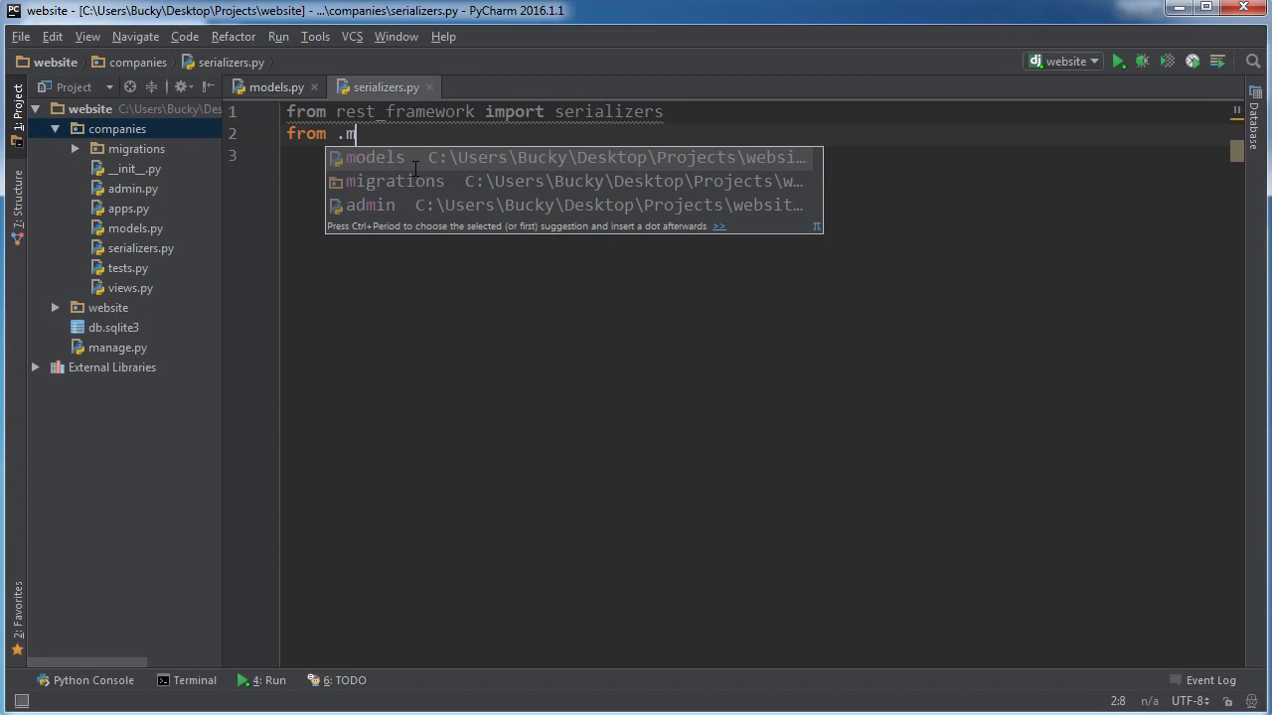
{"action": "type", "text": "odels import S"}
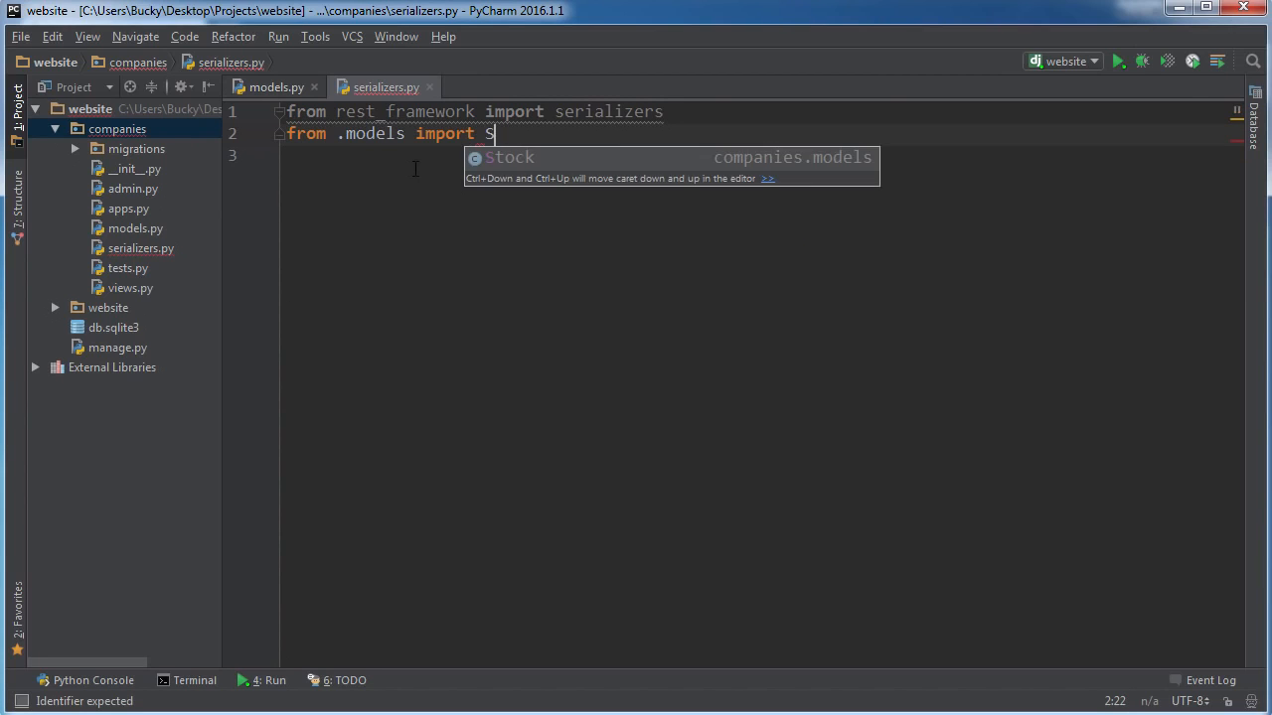
{"action": "key", "text": "enter"}
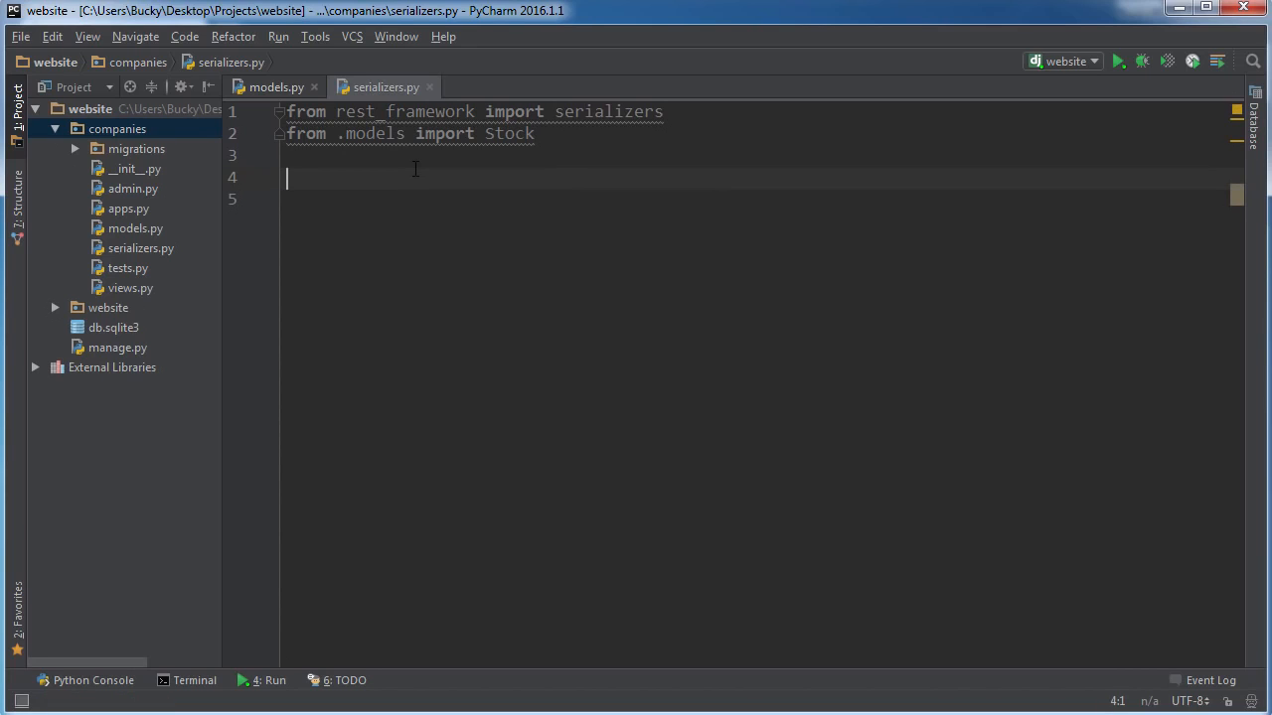
Declare class StockSerializer(serializers.ModelSerializer): using autocomplete for ModelSerializer
{"action": "type", "text": "cl"}
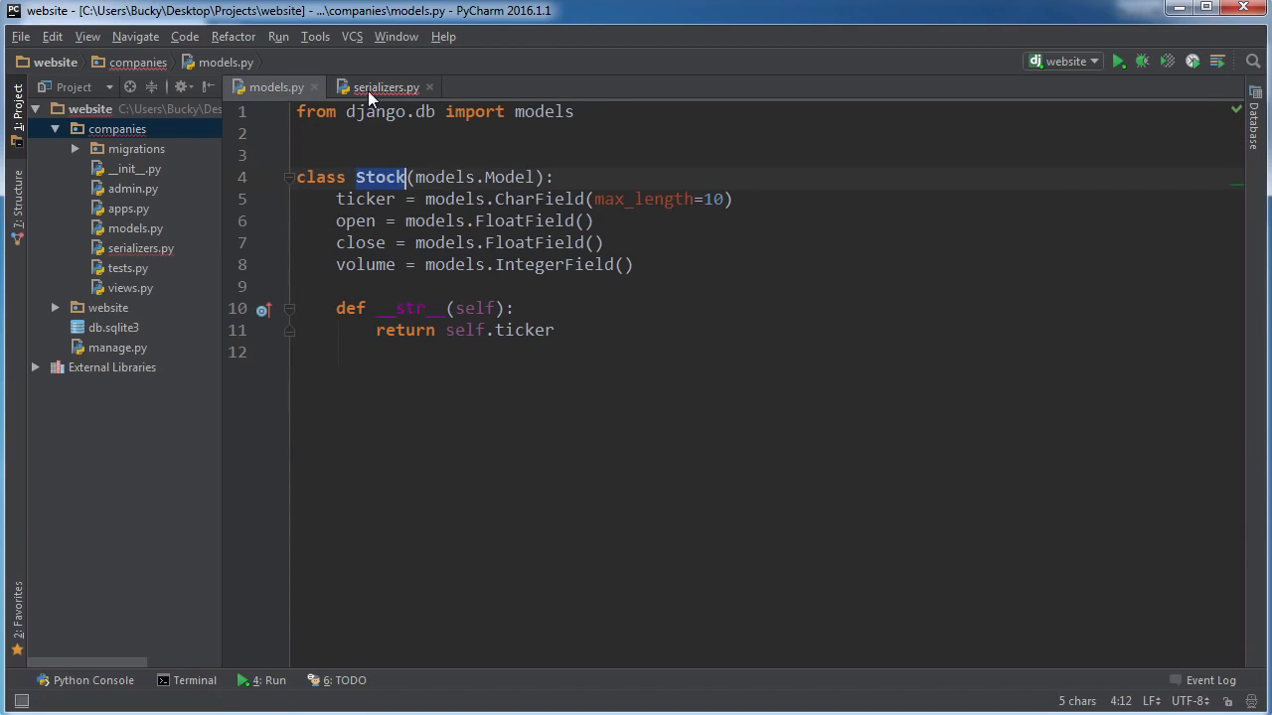
{"action": "left_click", "coordinate": [386, 87]}
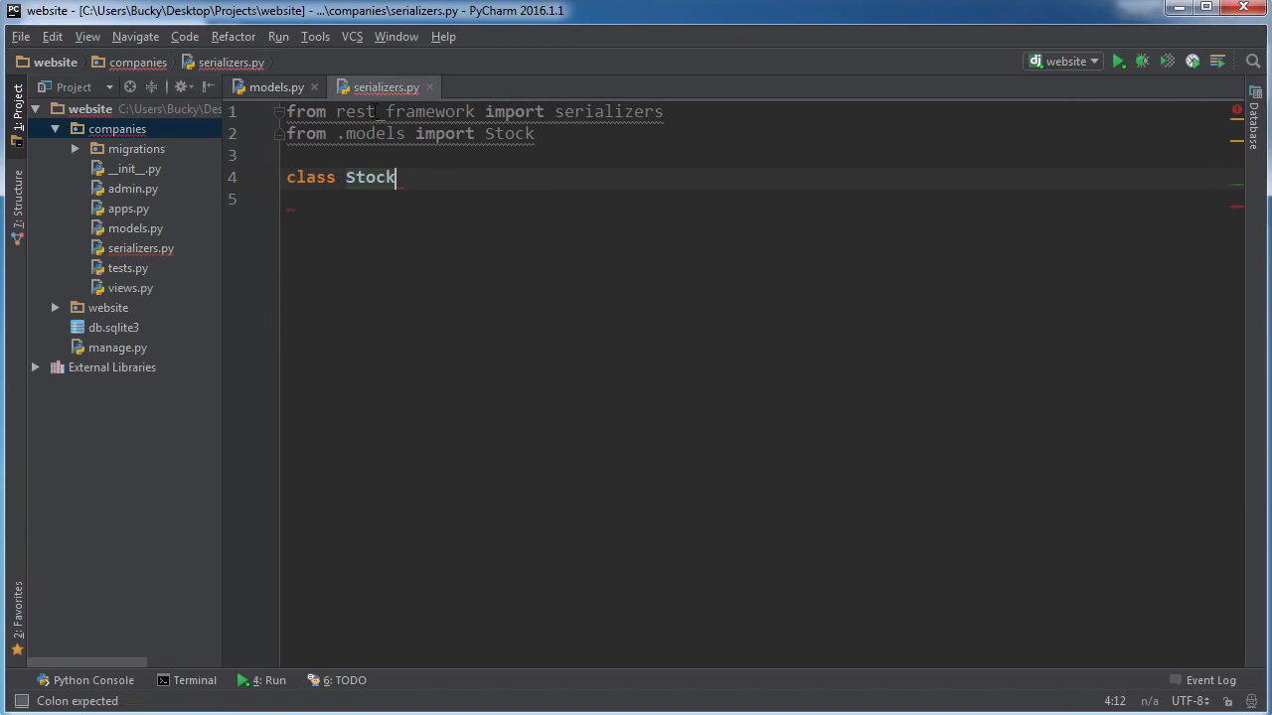
{"action": "type", "text": "Ser"}
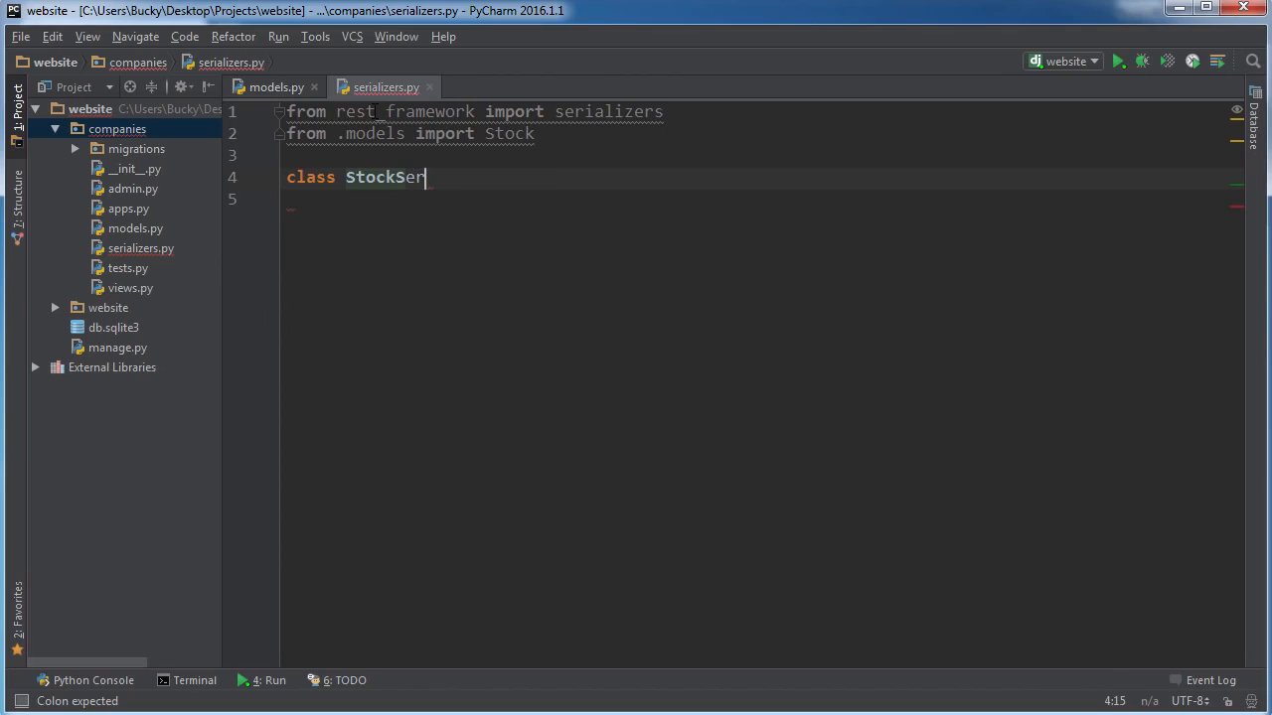
{"action": "type", "text": "ializer"}
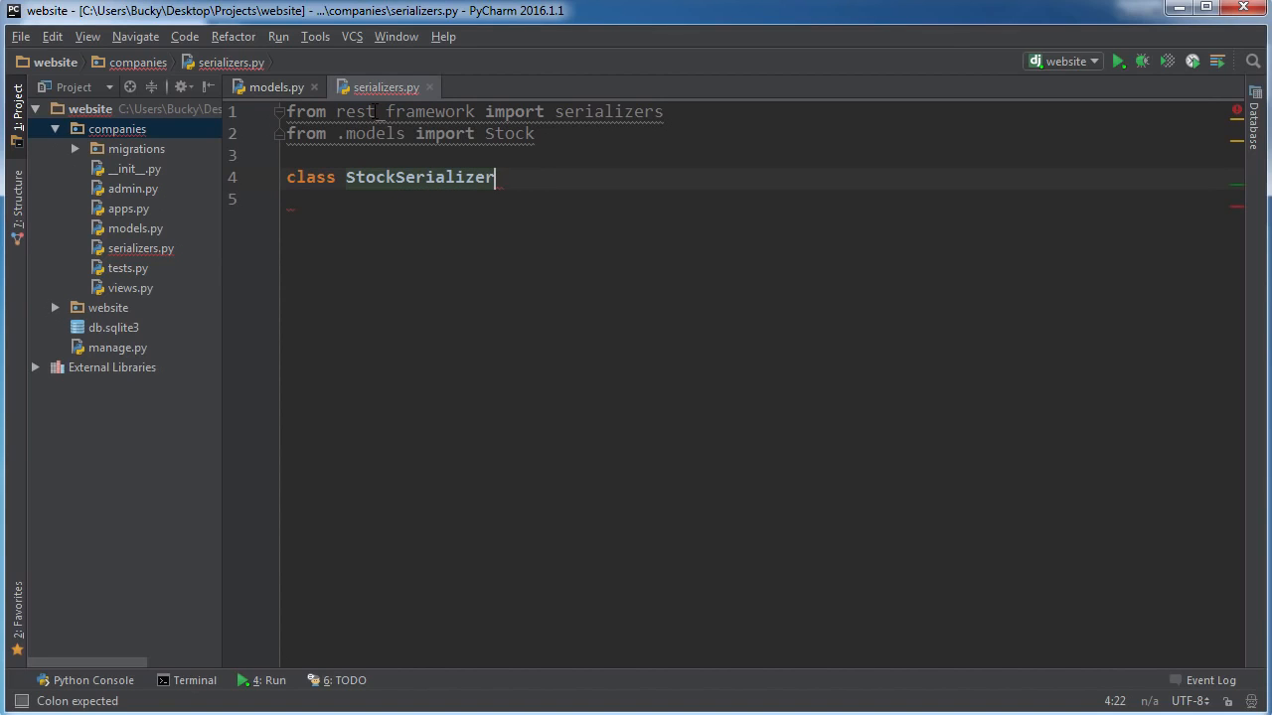
{"action": "type", "text": "()"}
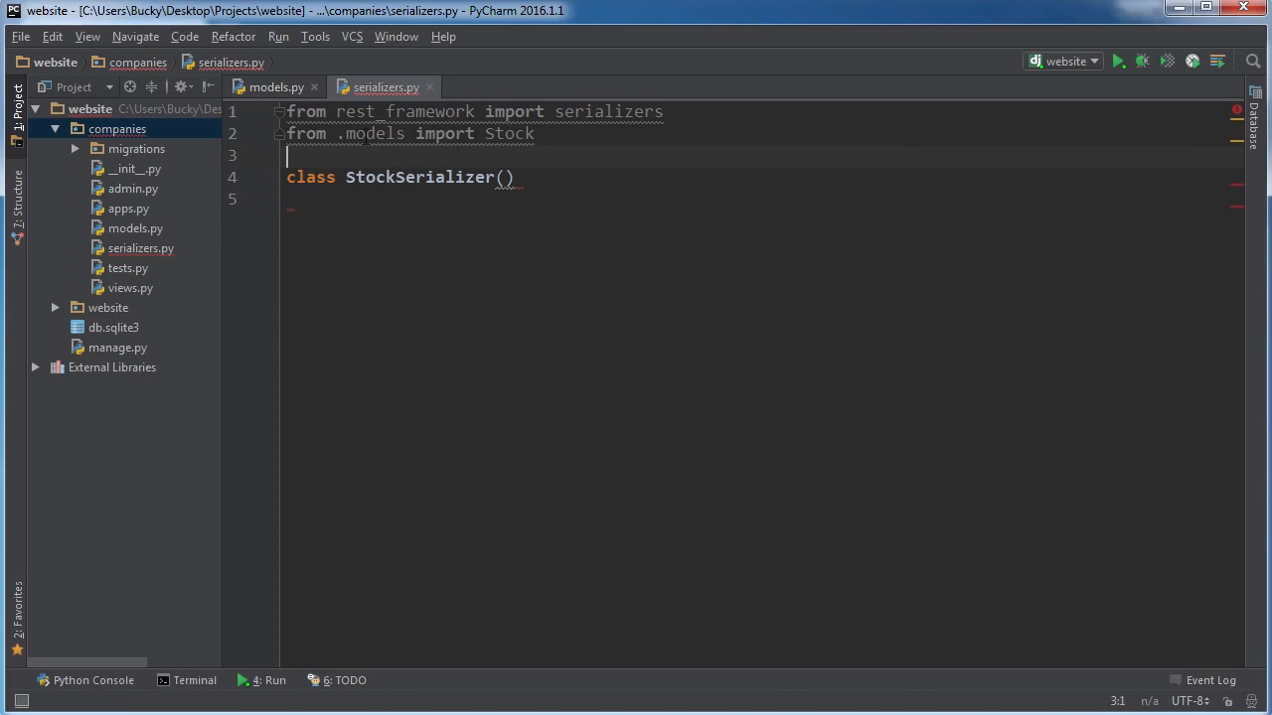
{"action": "double_click", "coordinate": [370, 177]}
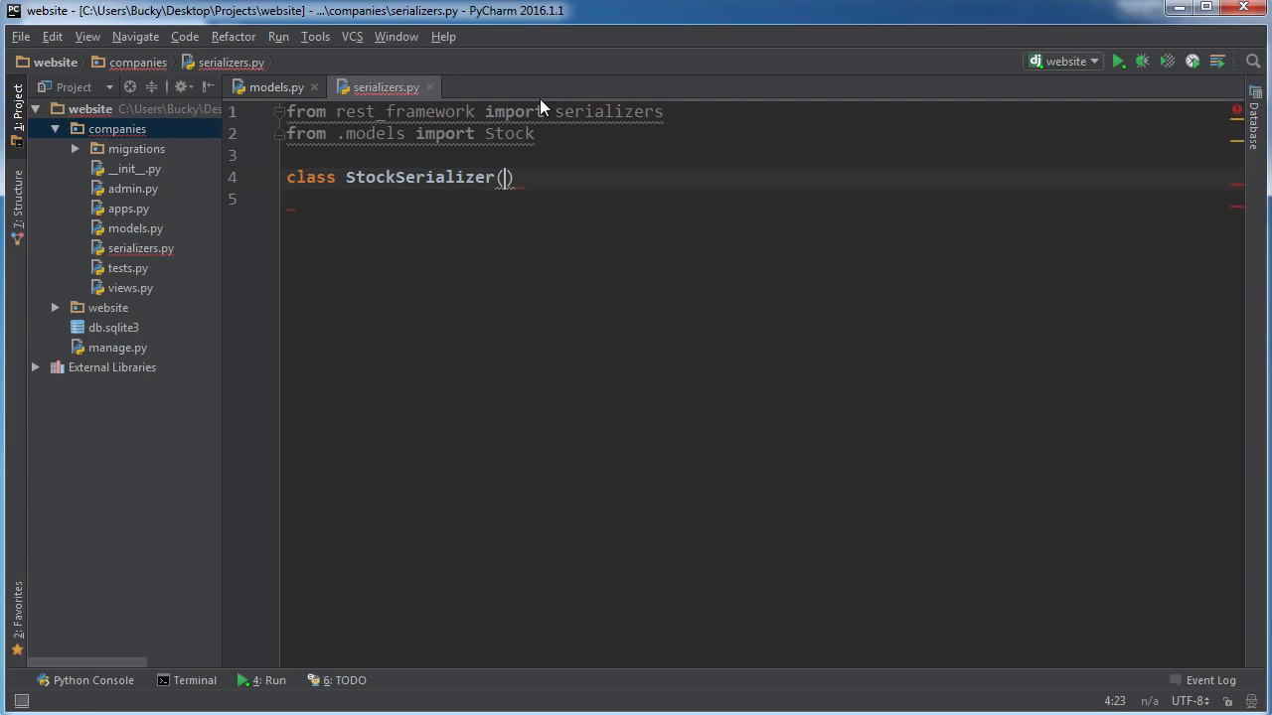
{"action": "type", "text": "serializers"}
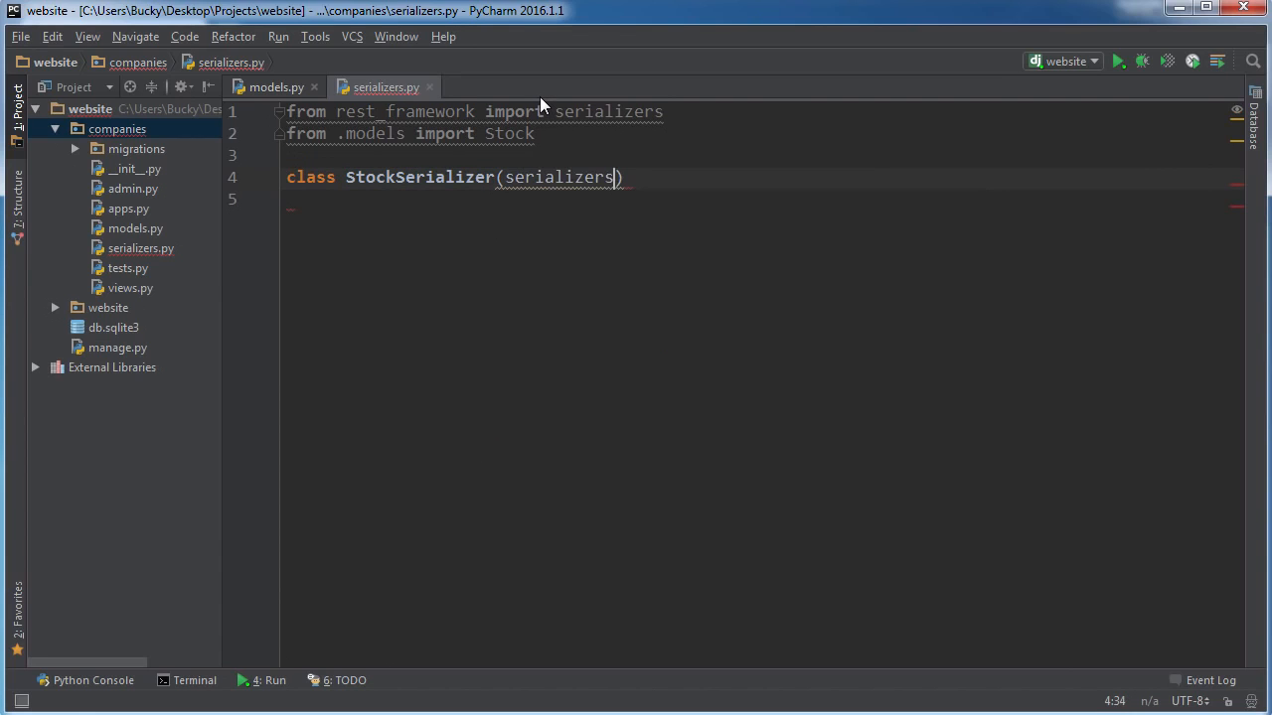
{"action": "type", "text": ".S"}
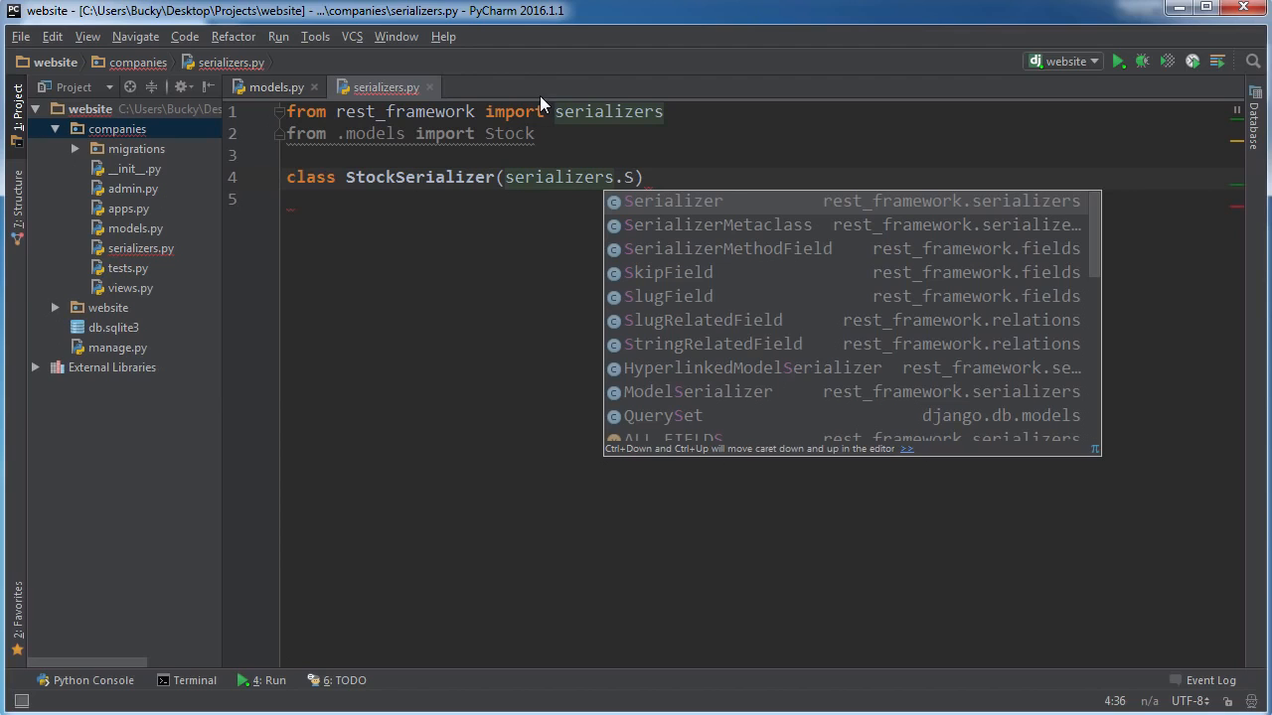
{"action": "type", "text": "ModelSerializer"}
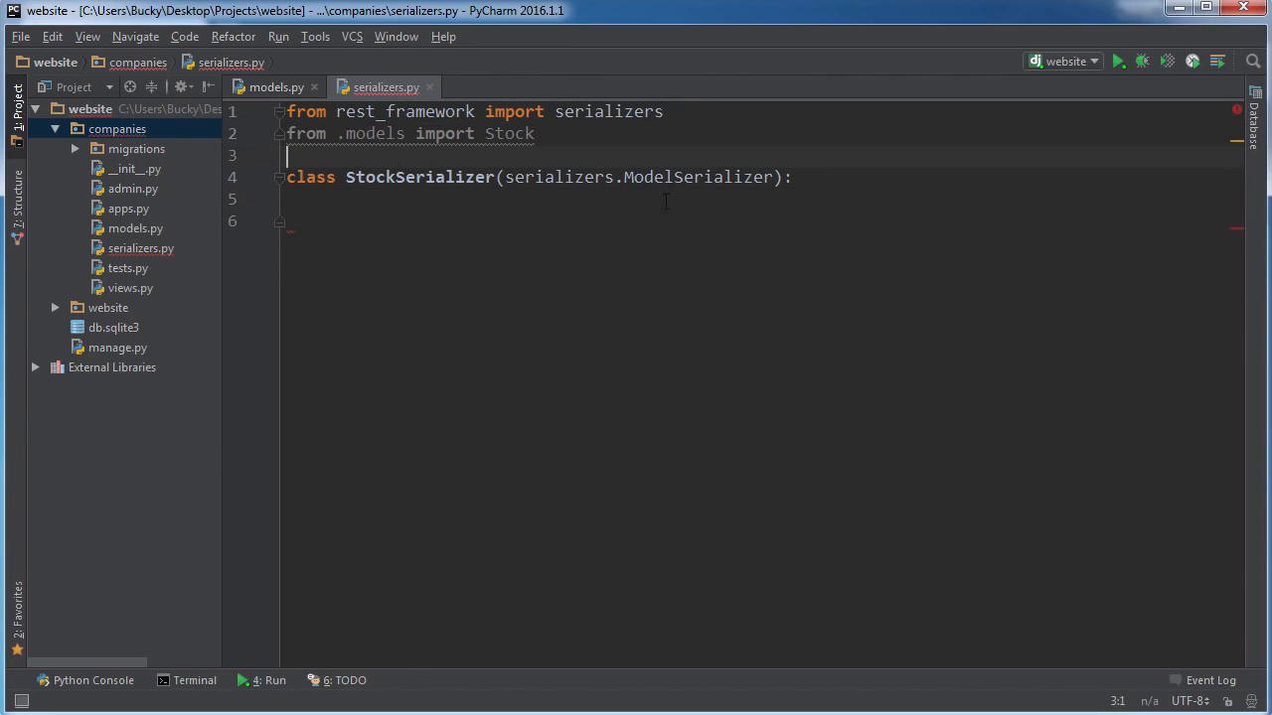
{"action": "left_click", "coordinate": [773, 177]}
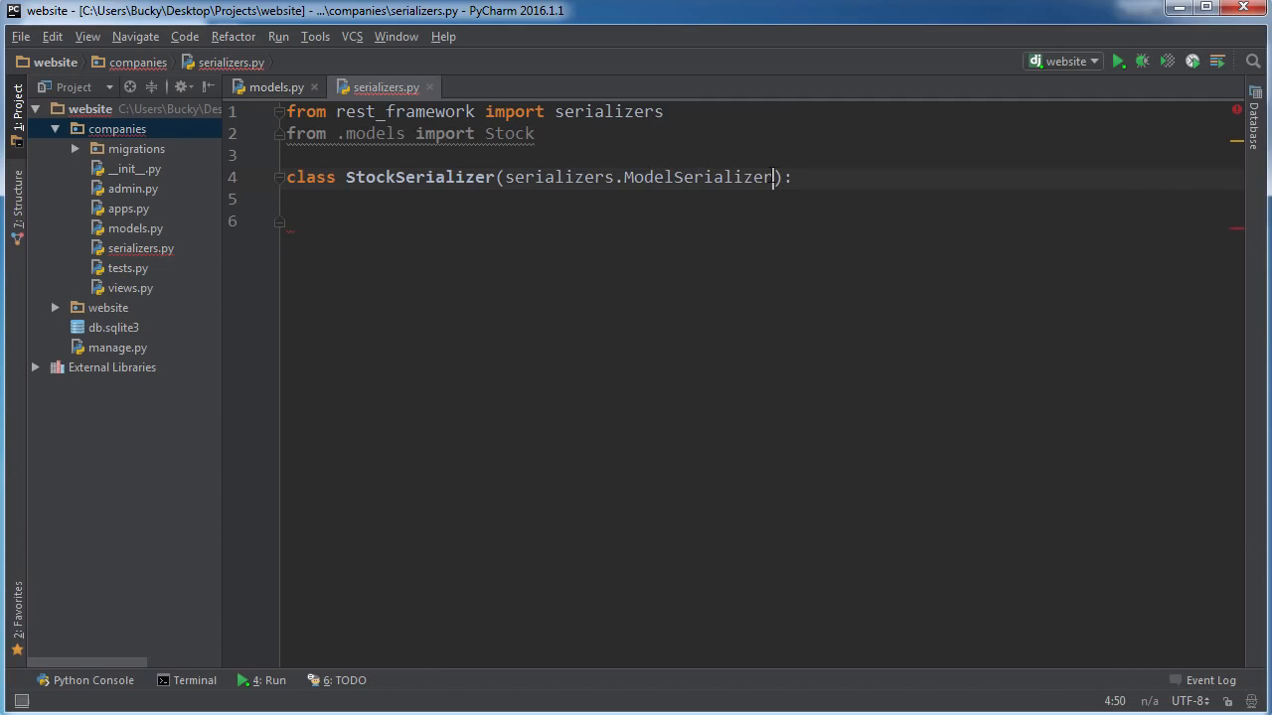
{"action": "left_click_drag", "start_coordinate": [505, 177], "coordinate": [774, 177]}
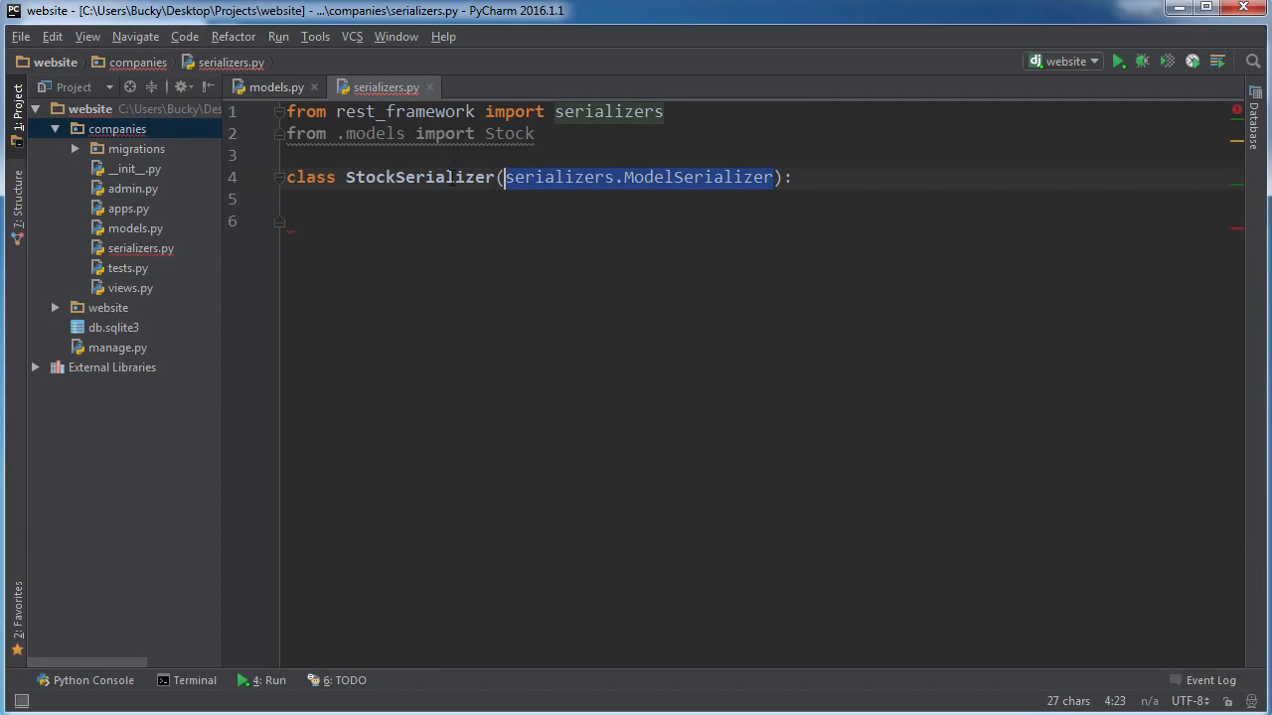
{"action": "left_click", "coordinate": [289, 155]}
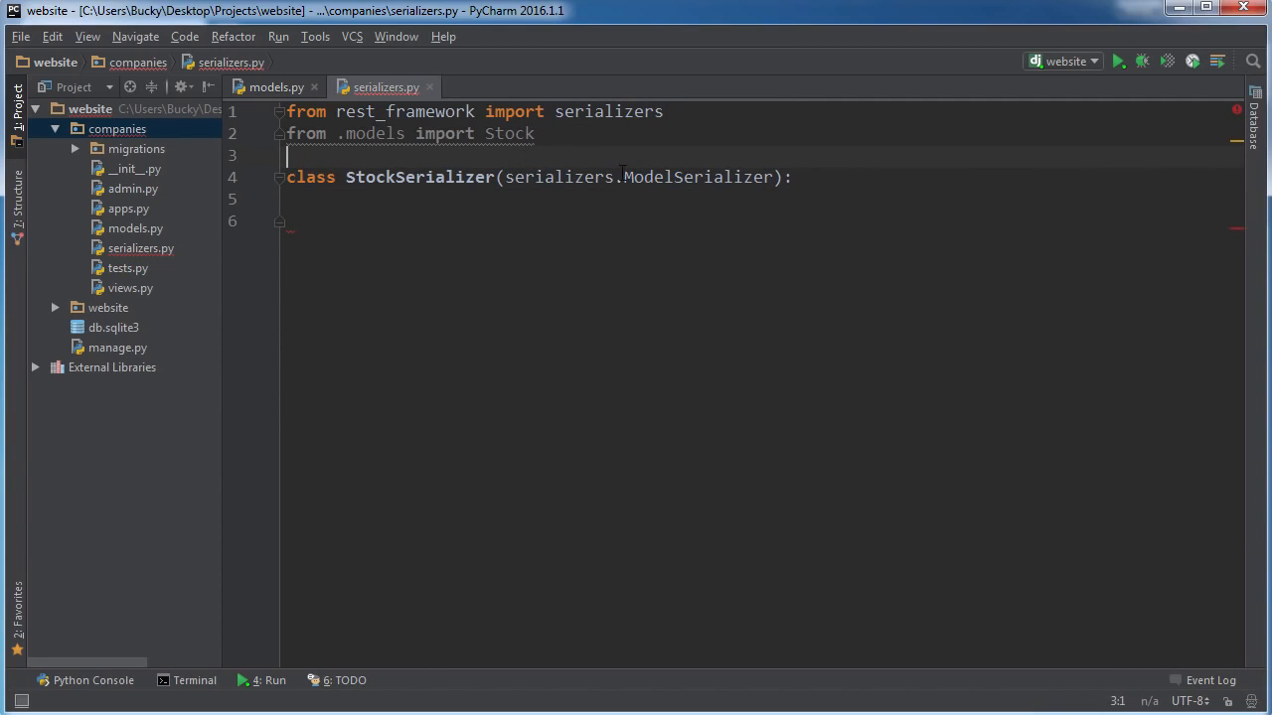
Add a nested class Meta with model = Stock, checking the model name in models.py
{"action": "left_click", "coordinate": [274, 87]}
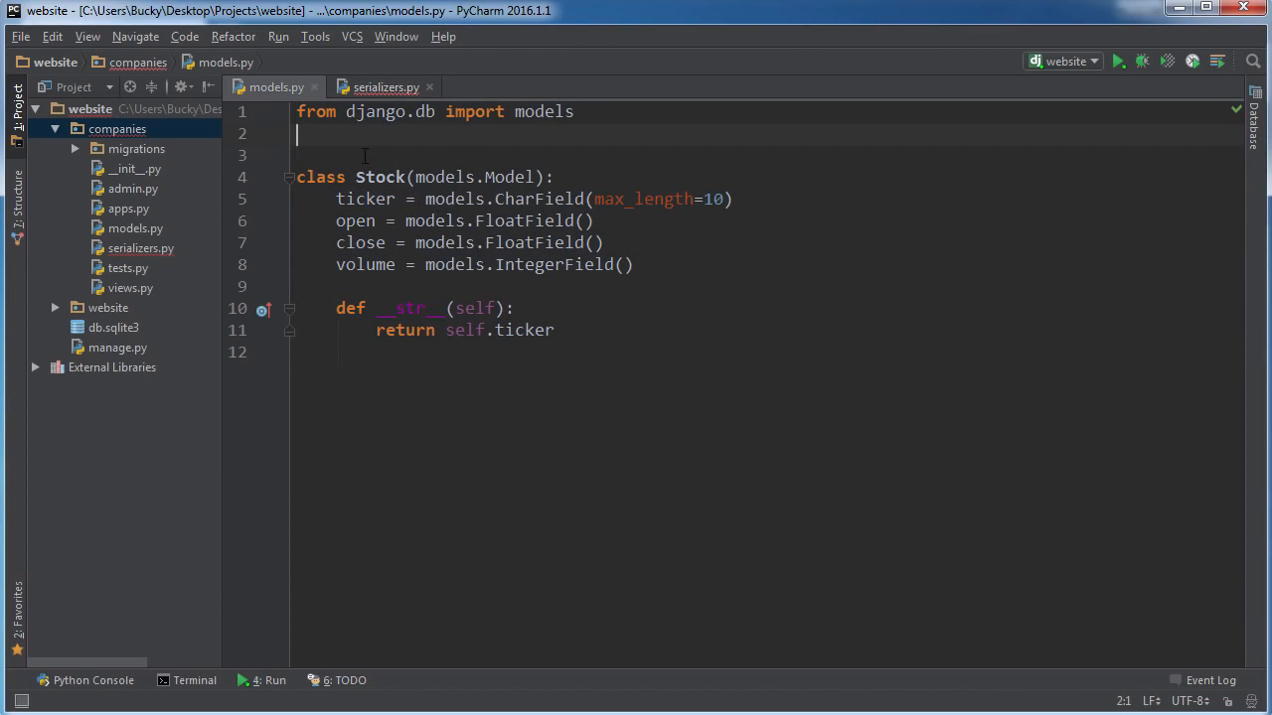
{"action": "left_click_drag", "start_coordinate": [336, 243], "coordinate": [632, 264]}
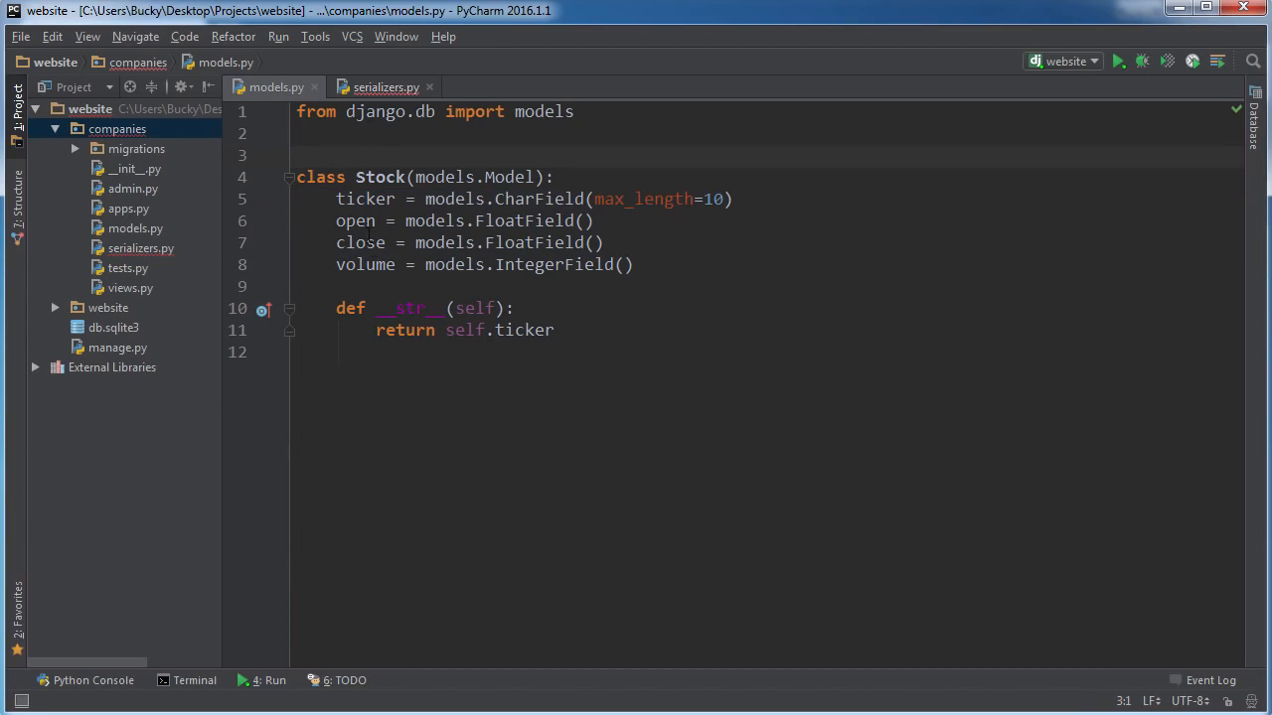
{"action": "left_click", "coordinate": [385, 88]}
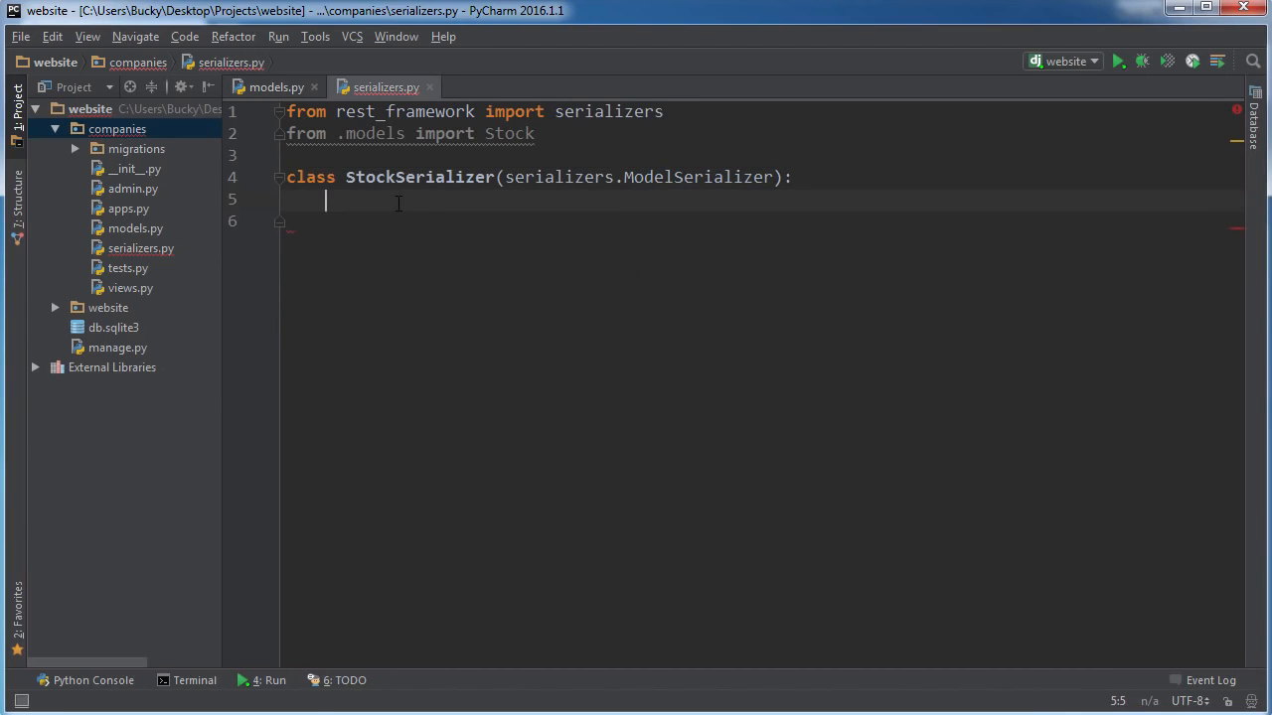
{"action": "key", "text": "enter"}
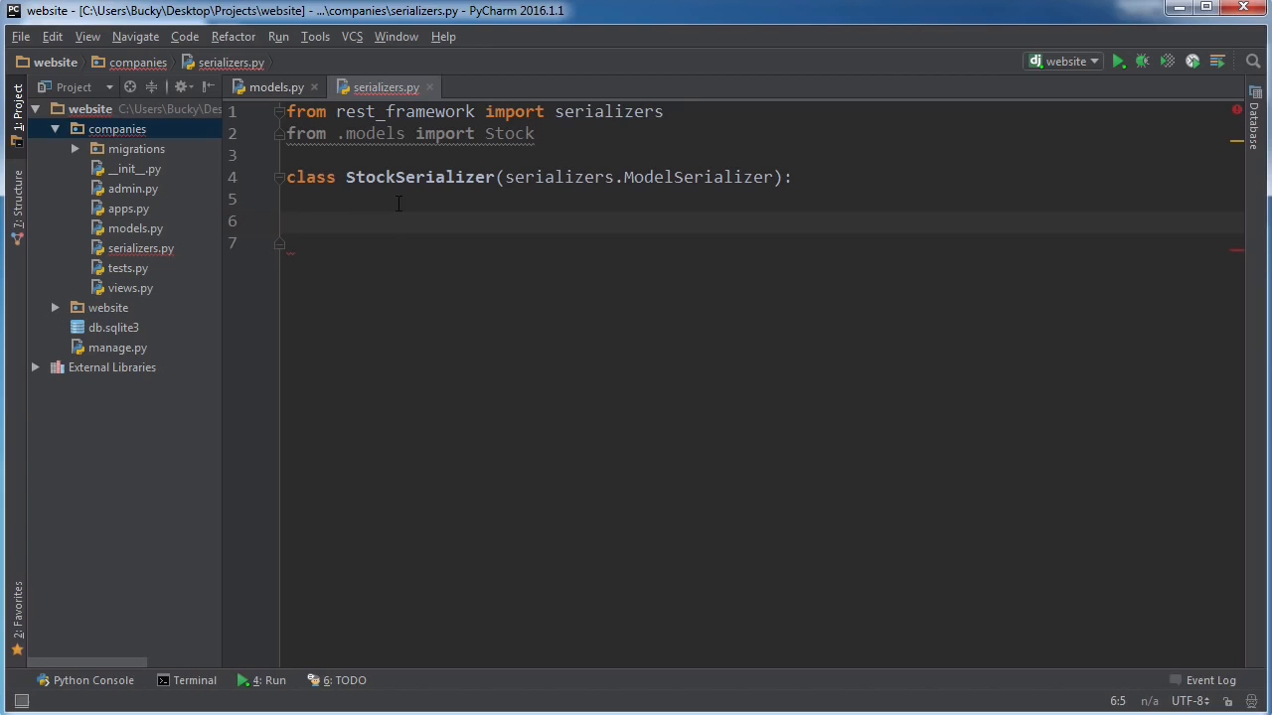
{"action": "type", "text": "class Meta:"}
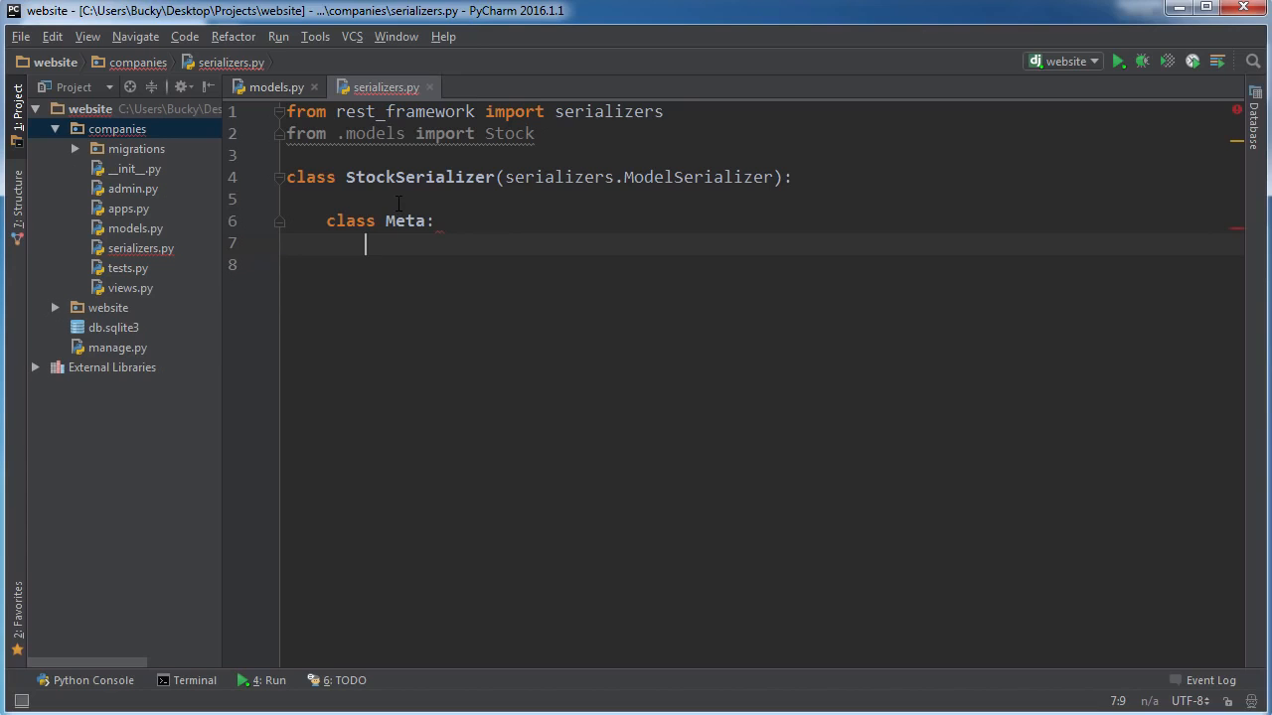
{"action": "type", "text": "model ="}
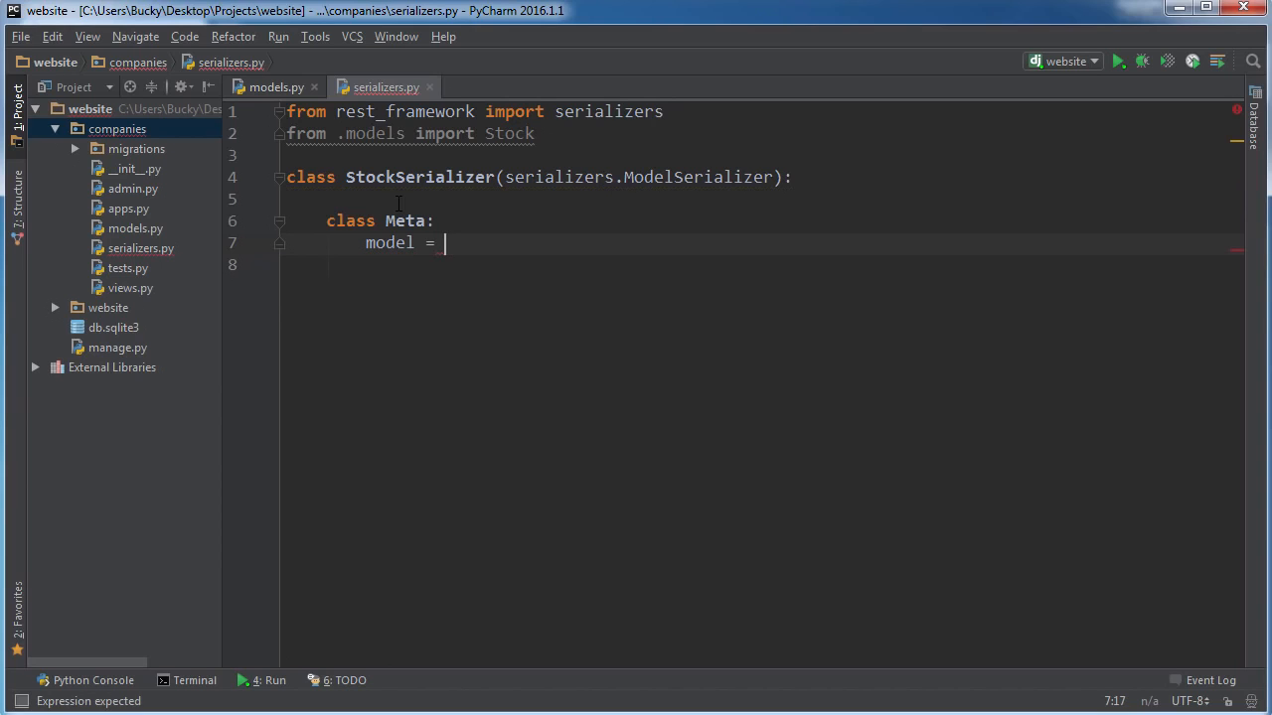
{"action": "type", "text": "Stock"}
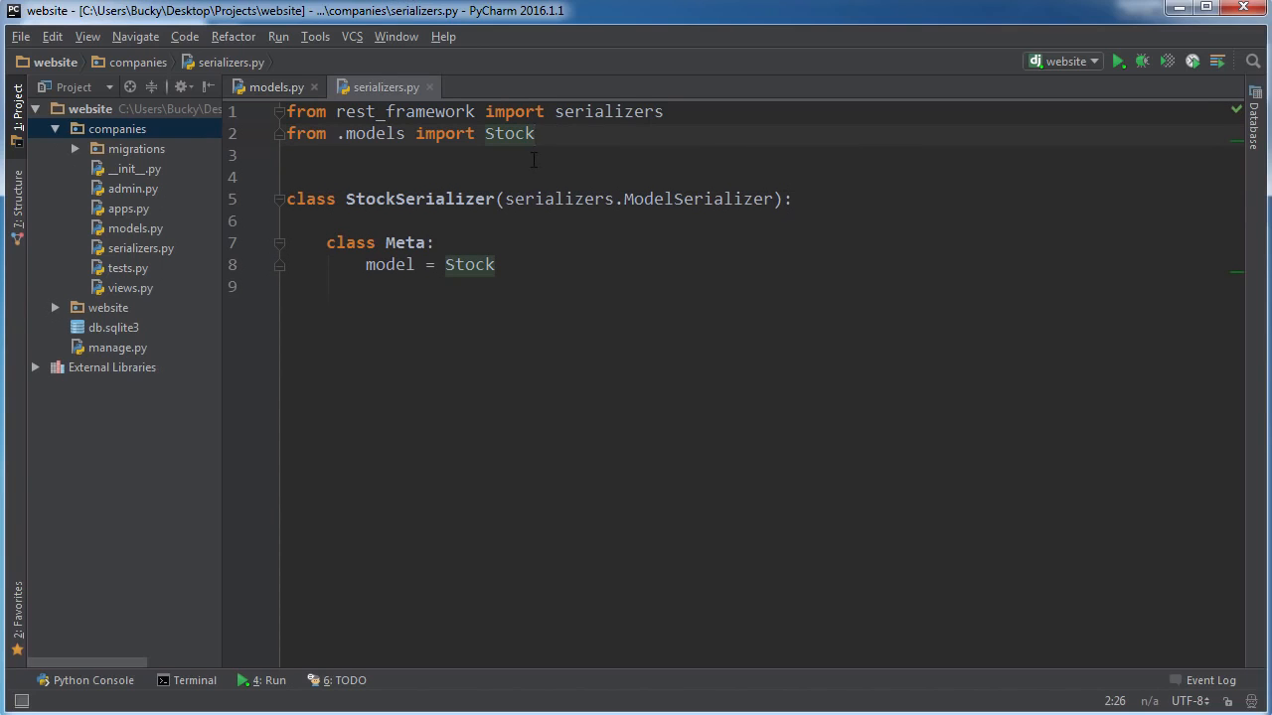
{"action": "left_click_drag", "start_coordinate": [288, 199], "coordinate": [495, 265]}
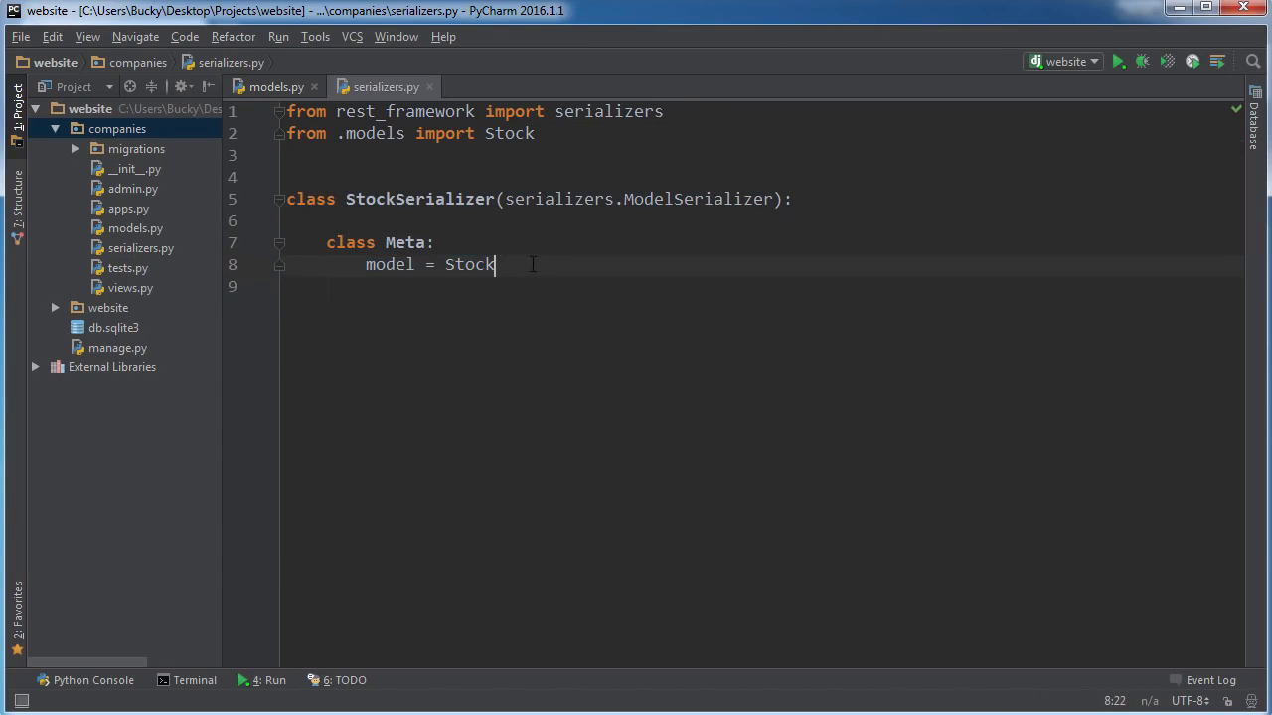
{"action": "key", "text": "enter"}
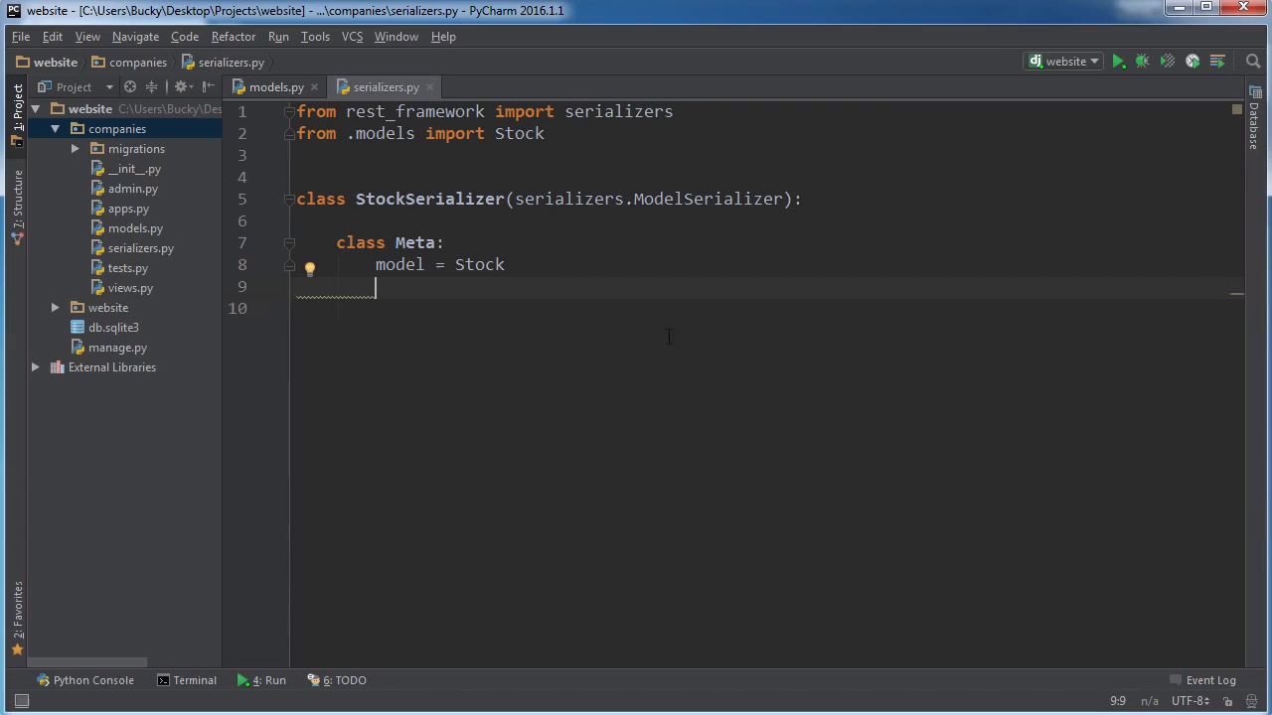
{"action": "left_click", "coordinate": [274, 87]}
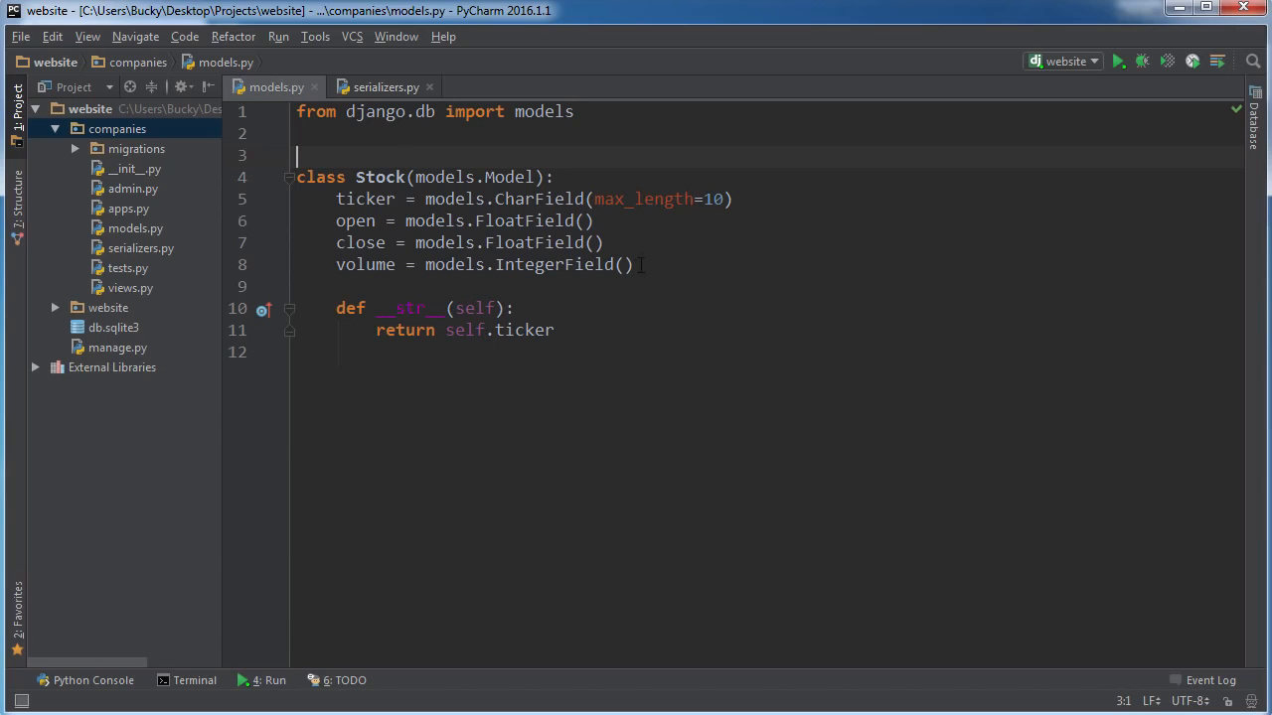
{"action": "left_click_drag", "start_coordinate": [335, 199], "coordinate": [634, 265]}
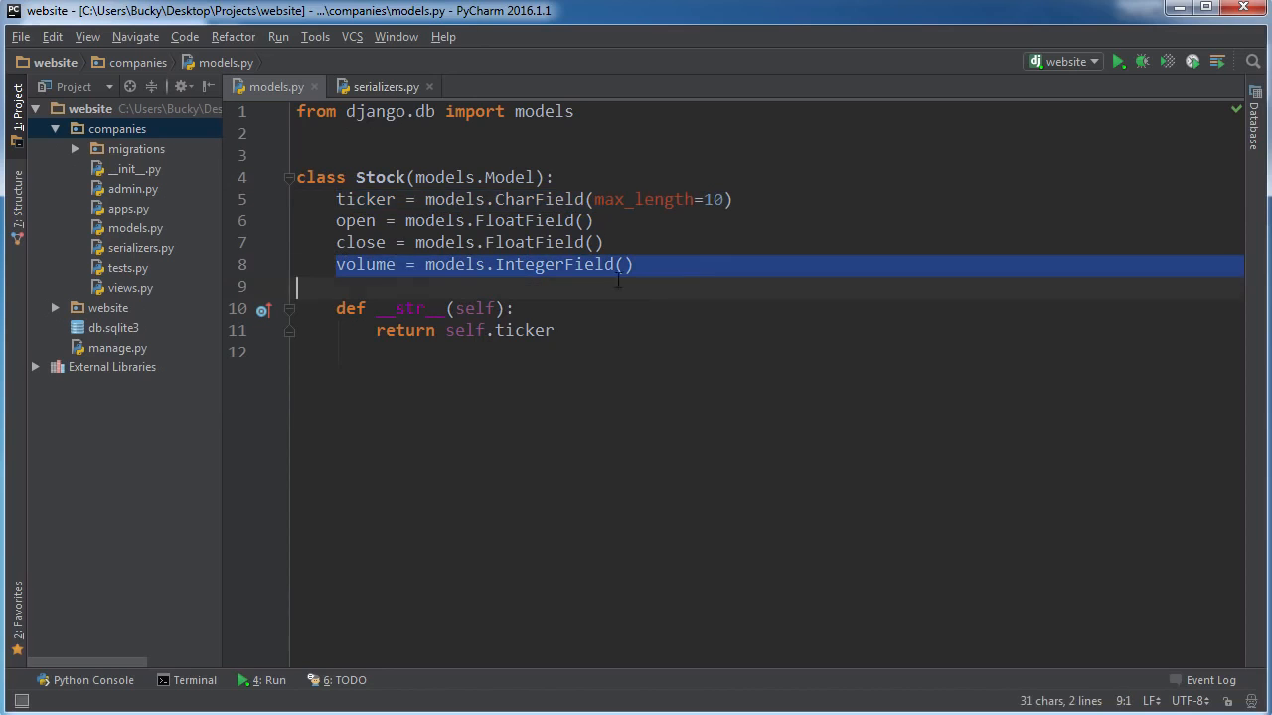
{"action": "left_click", "coordinate": [385, 87]}
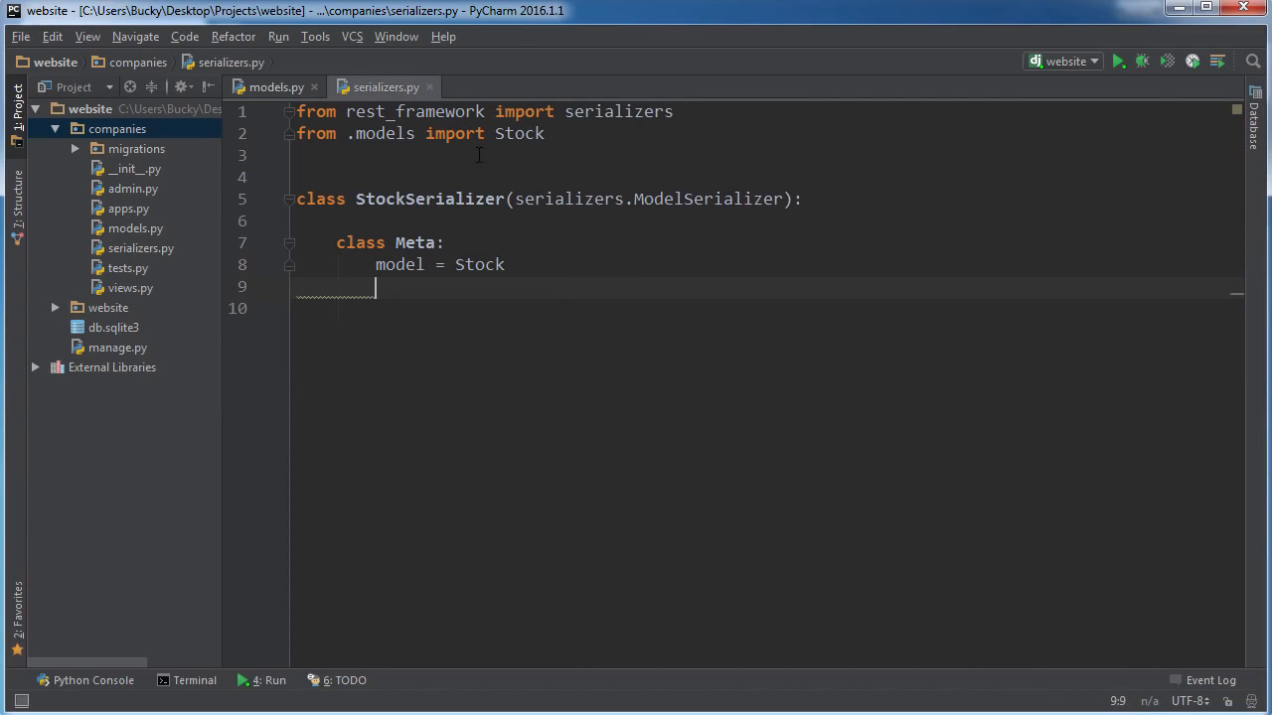
Add fields = ('ticker', 'volume') to Meta, verifying the field names against the Stock model
{"action": "type", "text": "field"}
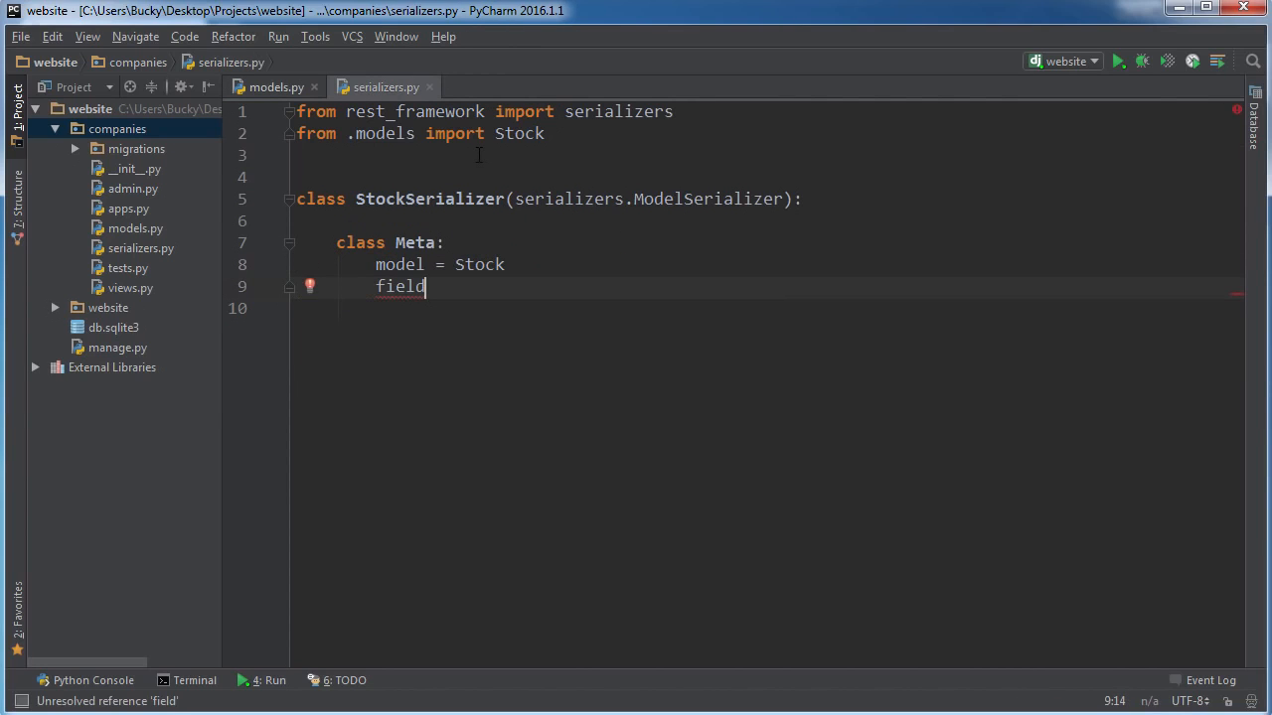
{"action": "type", "text": "s = ('"}
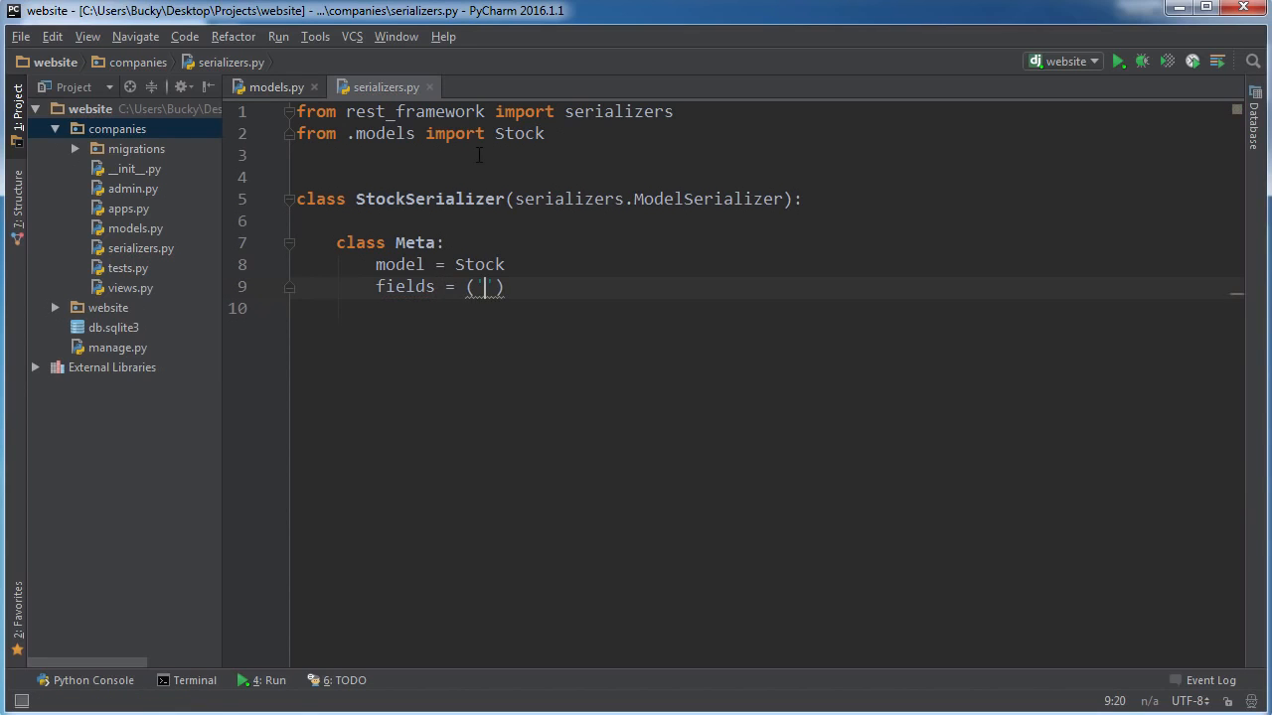
{"action": "left_click", "coordinate": [274, 88]}
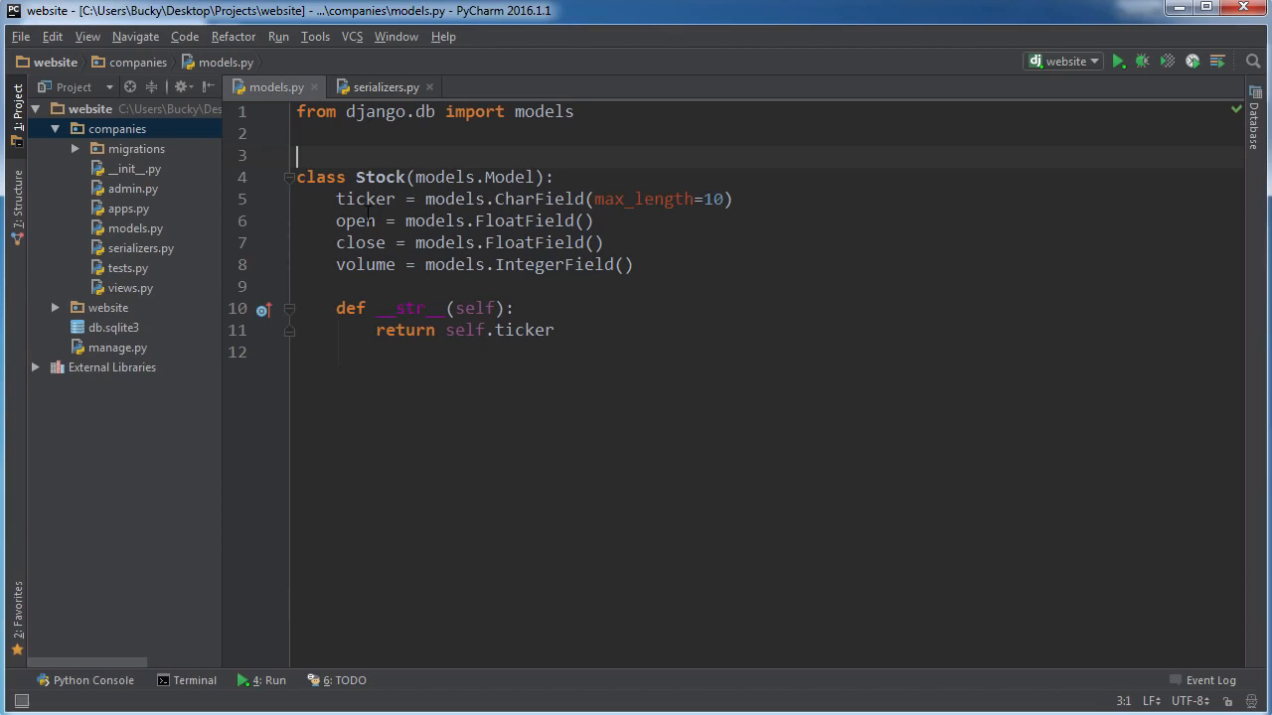
{"action": "left_click", "coordinate": [386, 87]}
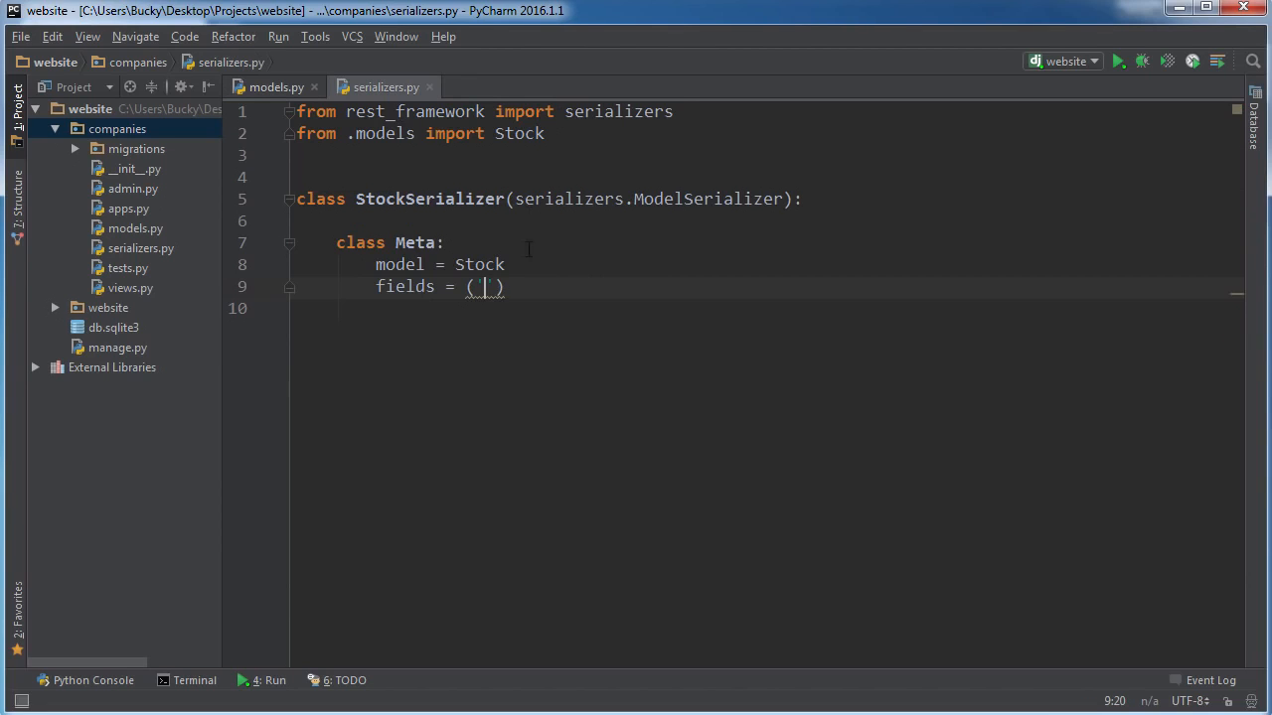
{"action": "type", "text": "'ticker', '"}
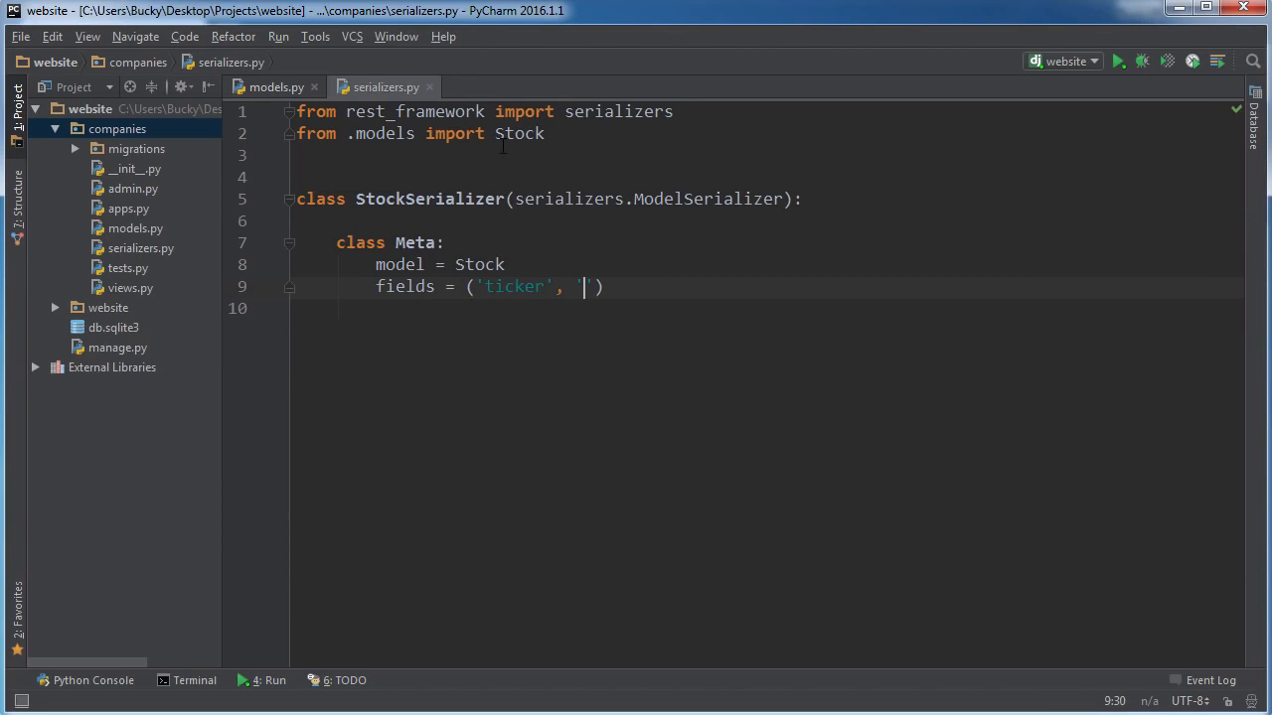
{"action": "type", "text": "volumne"}
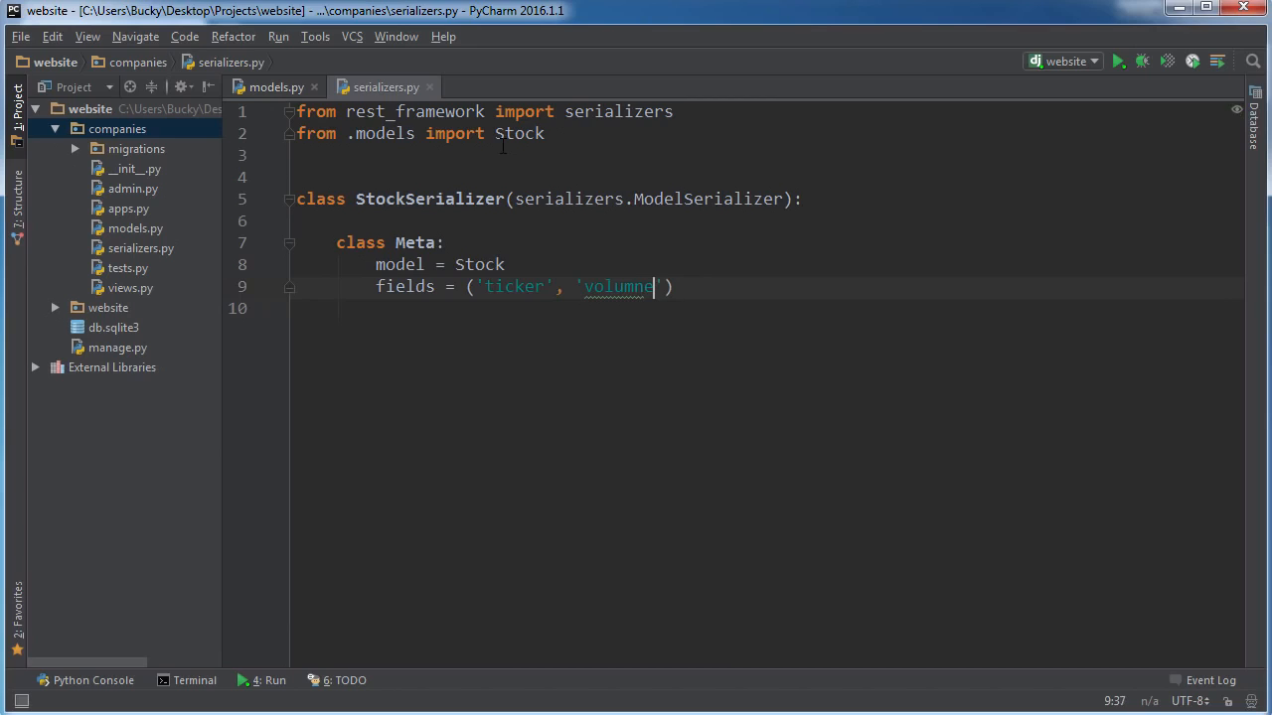
{"action": "key", "text": "backspace"}
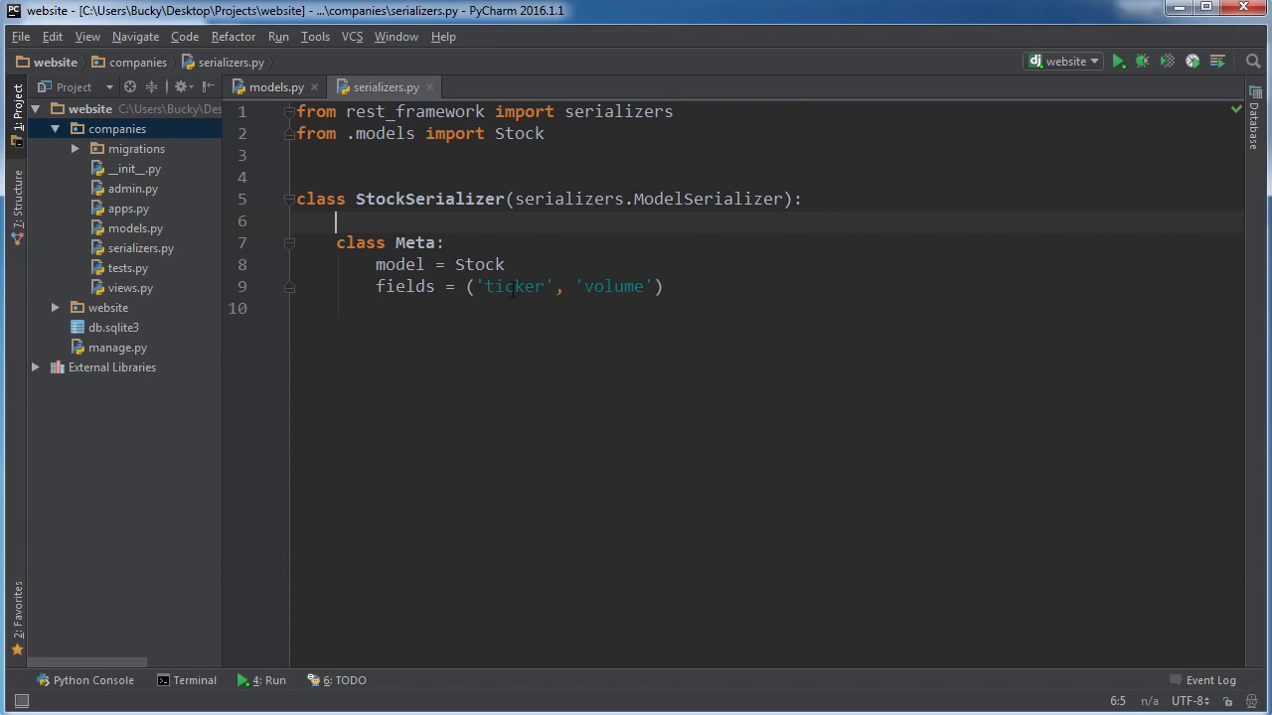
{"action": "double_click", "coordinate": [513, 286]}
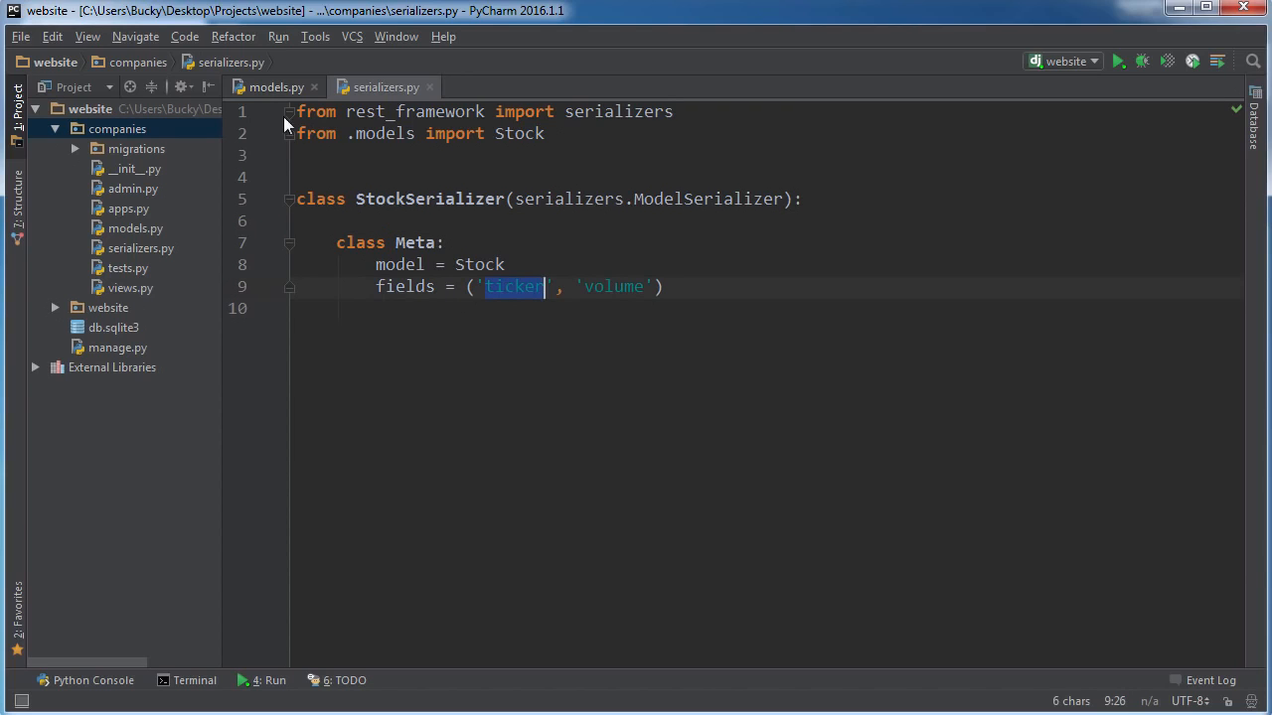
{"action": "left_click", "coordinate": [274, 87]}
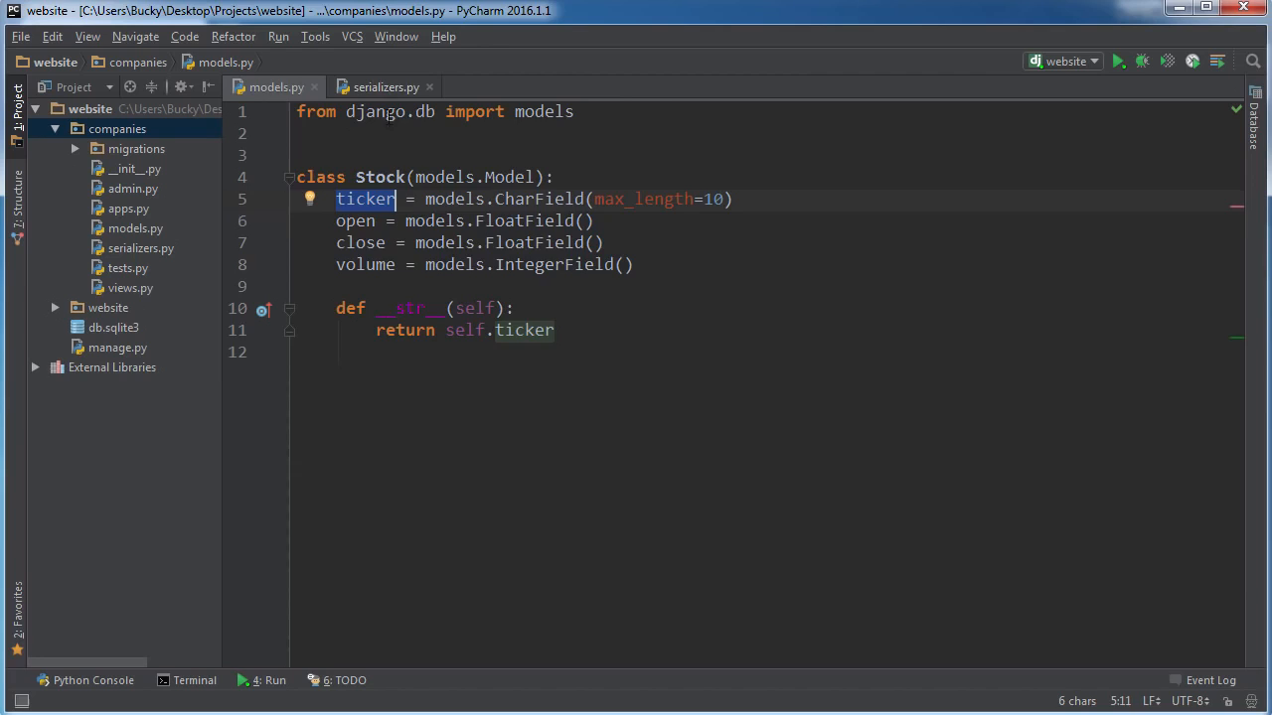
{"action": "left_click", "coordinate": [386, 88]}
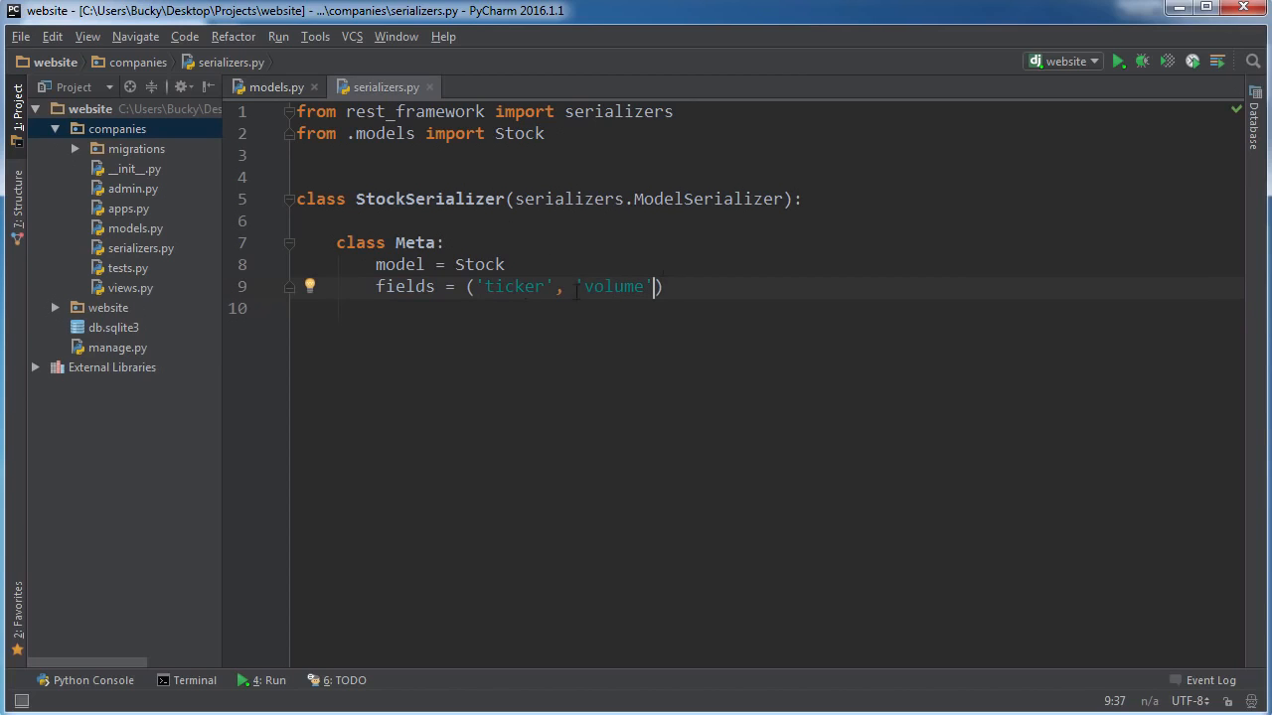
Comment out the fields tuple with Ctrl+/ and add fields = '__all__' beneath it
{"action": "key", "text": "ctrl+slash"}
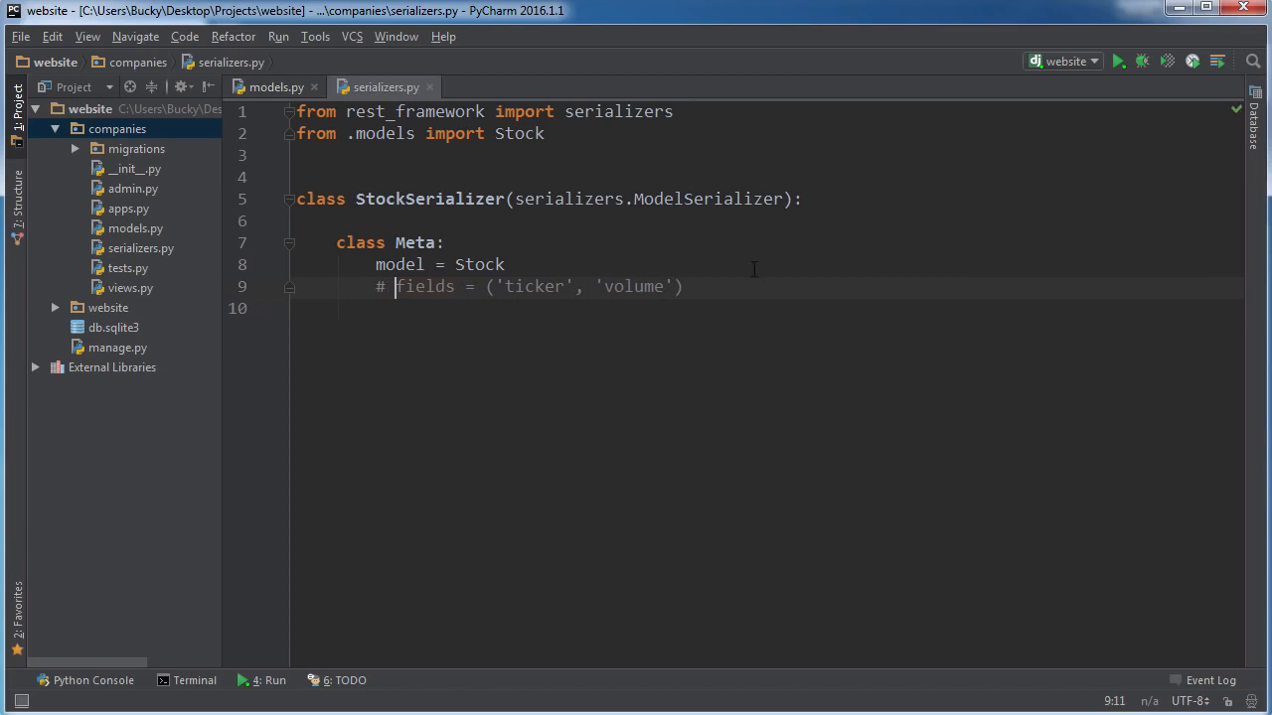
{"action": "type", "text": "fiel"}
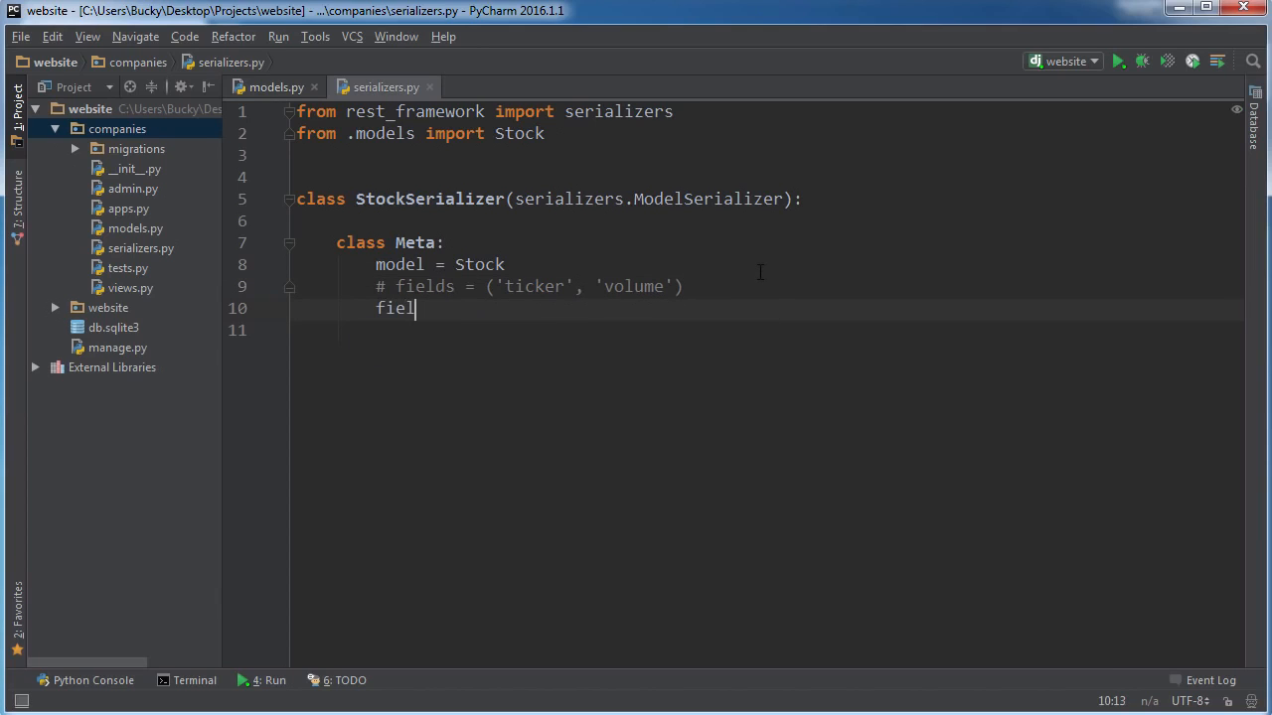
{"action": "key", "text": "backspace"}
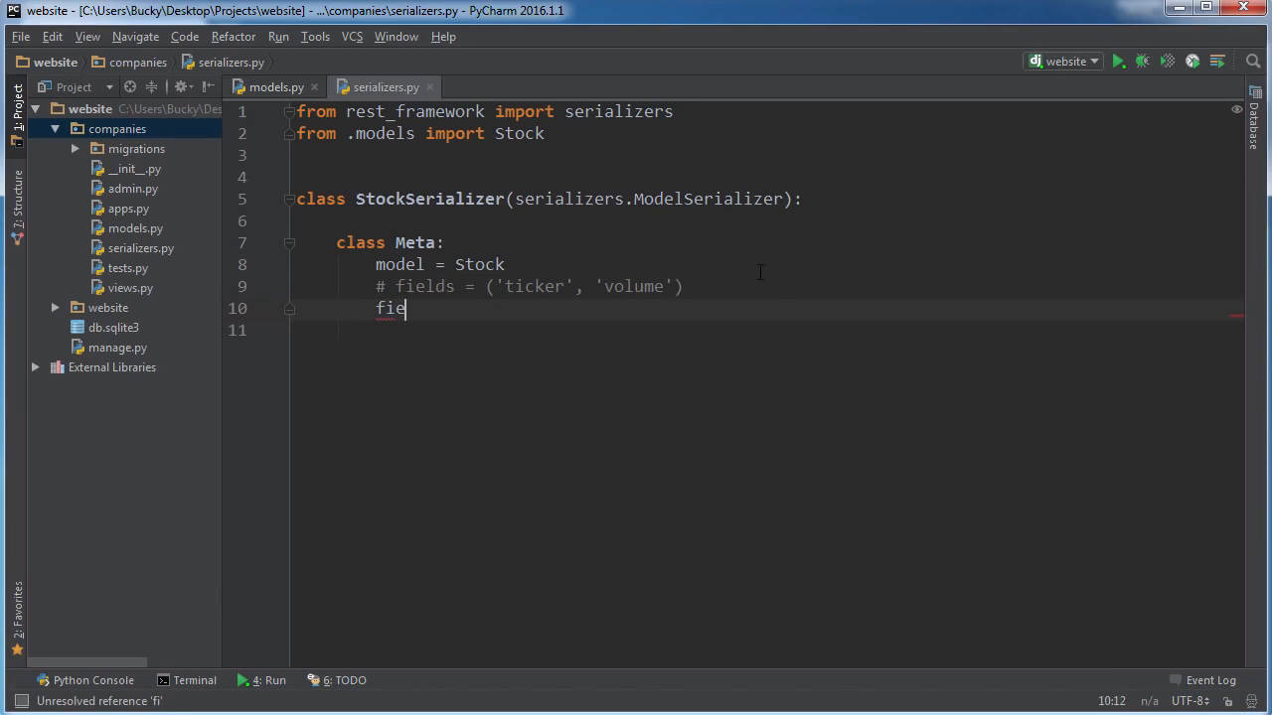
{"action": "type", "text": "lds ="}
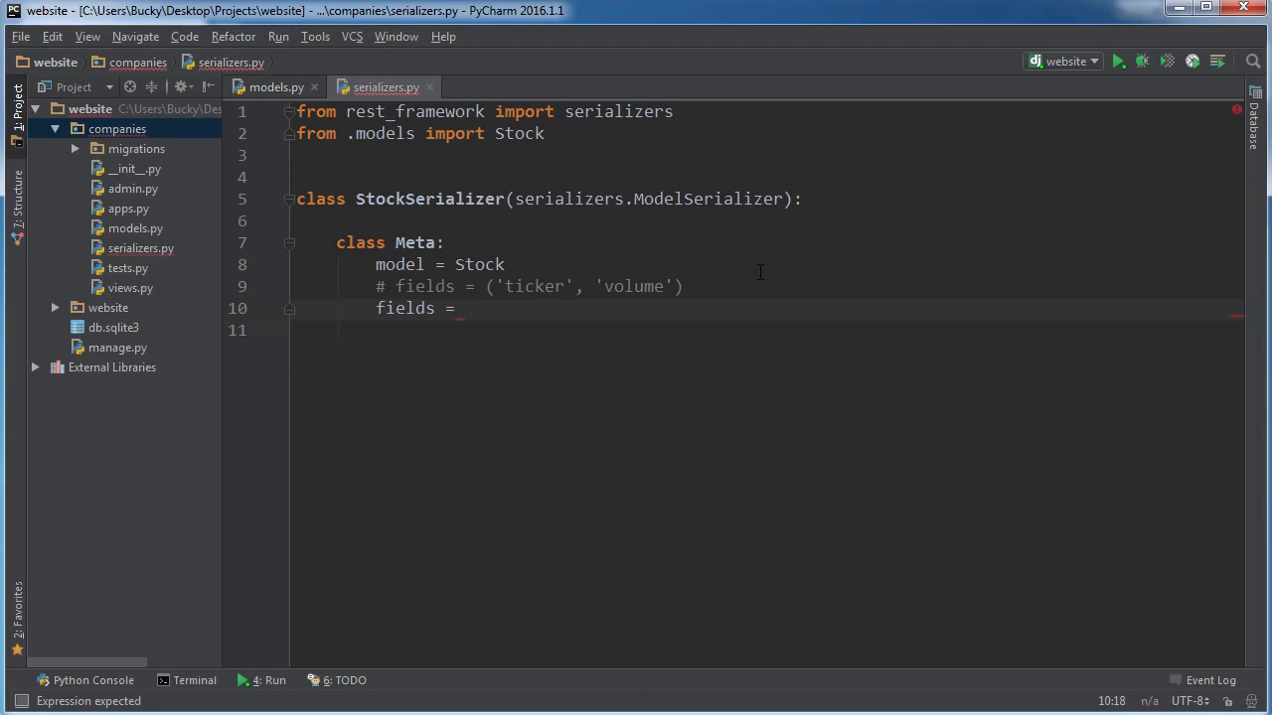
{"action": "type", "text": "'__'"}
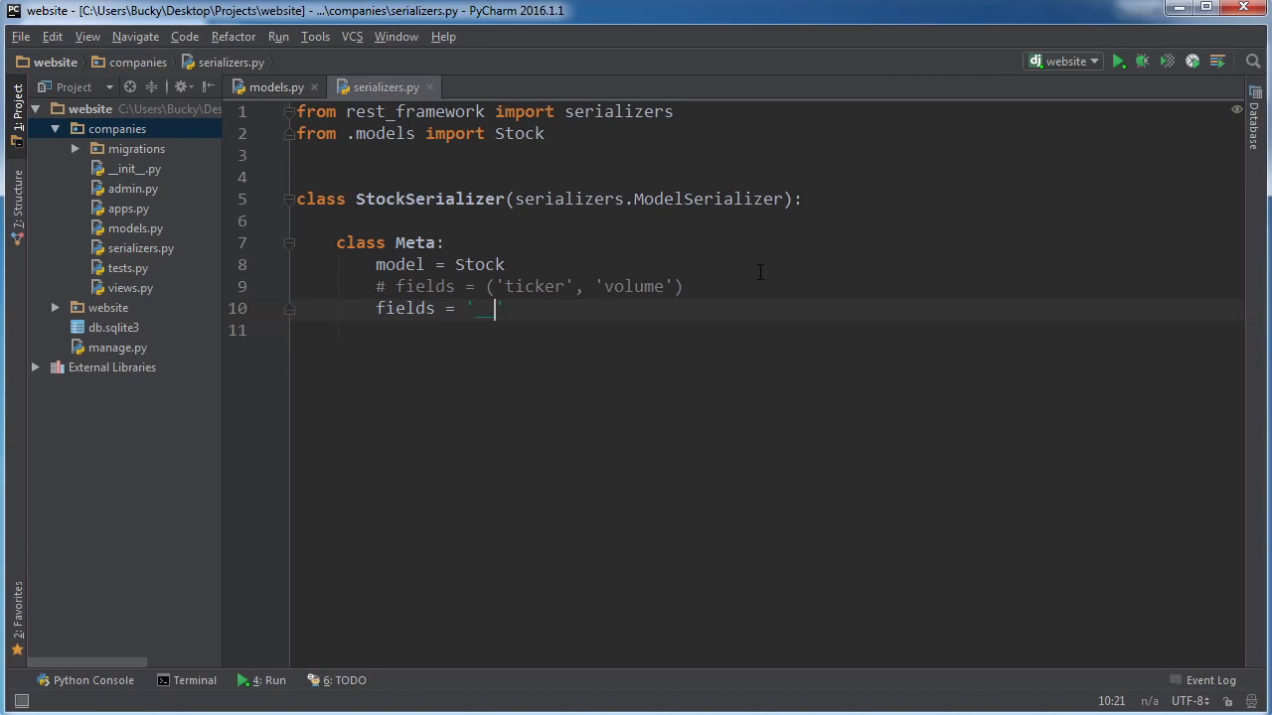
{"action": "type", "text": "all__"}
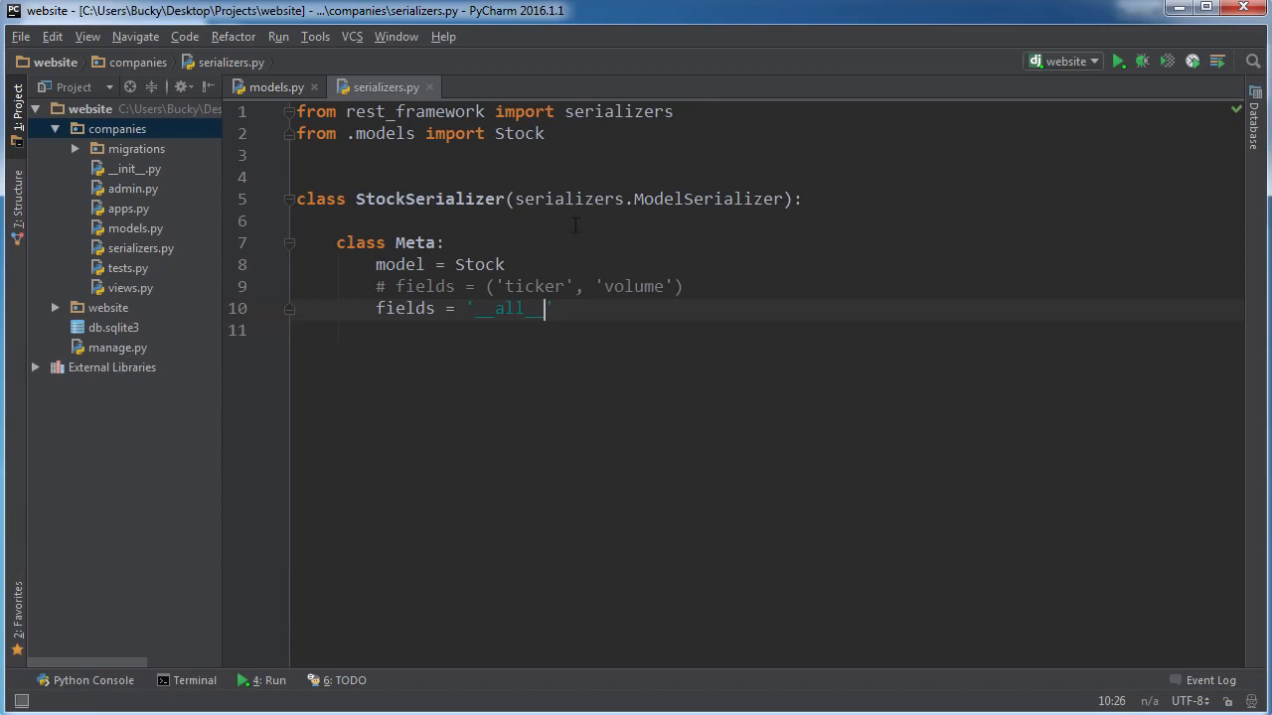
{"action": "double_click", "coordinate": [509, 308]}
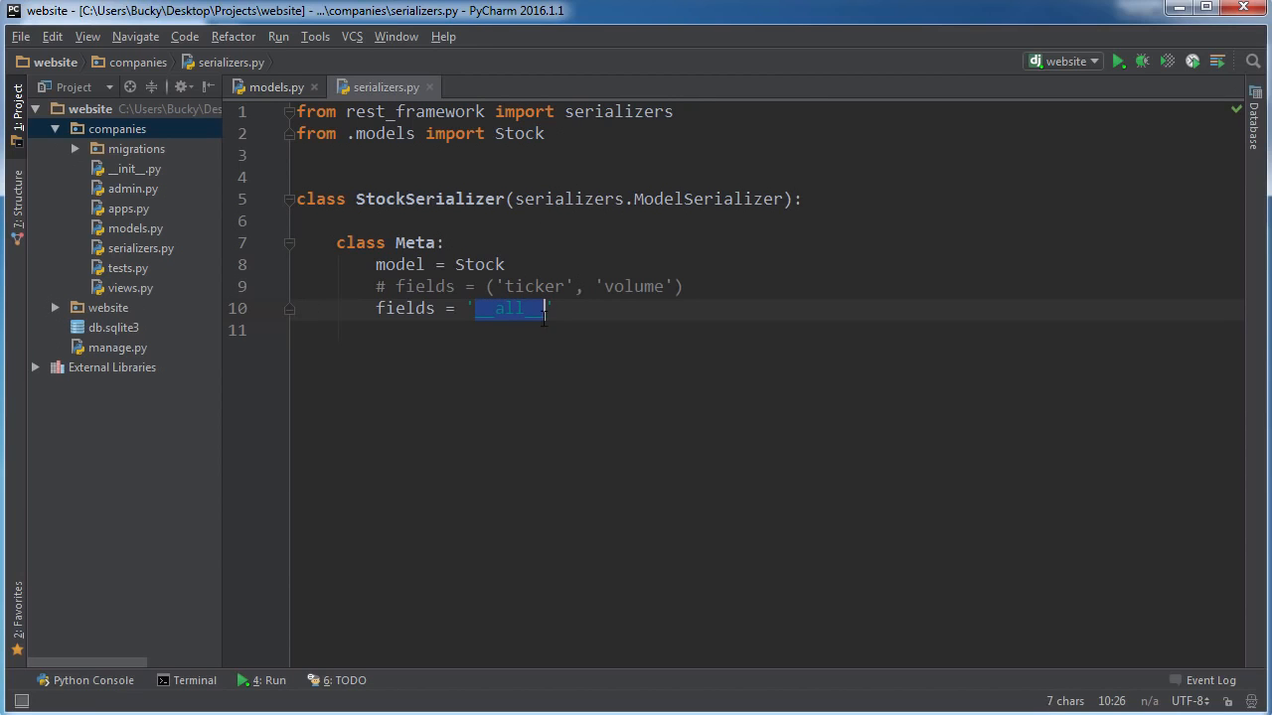
Compare the finished serializer against the Stock model's fields by flipping between the two files
{"action": "left_click", "coordinate": [275, 88]}
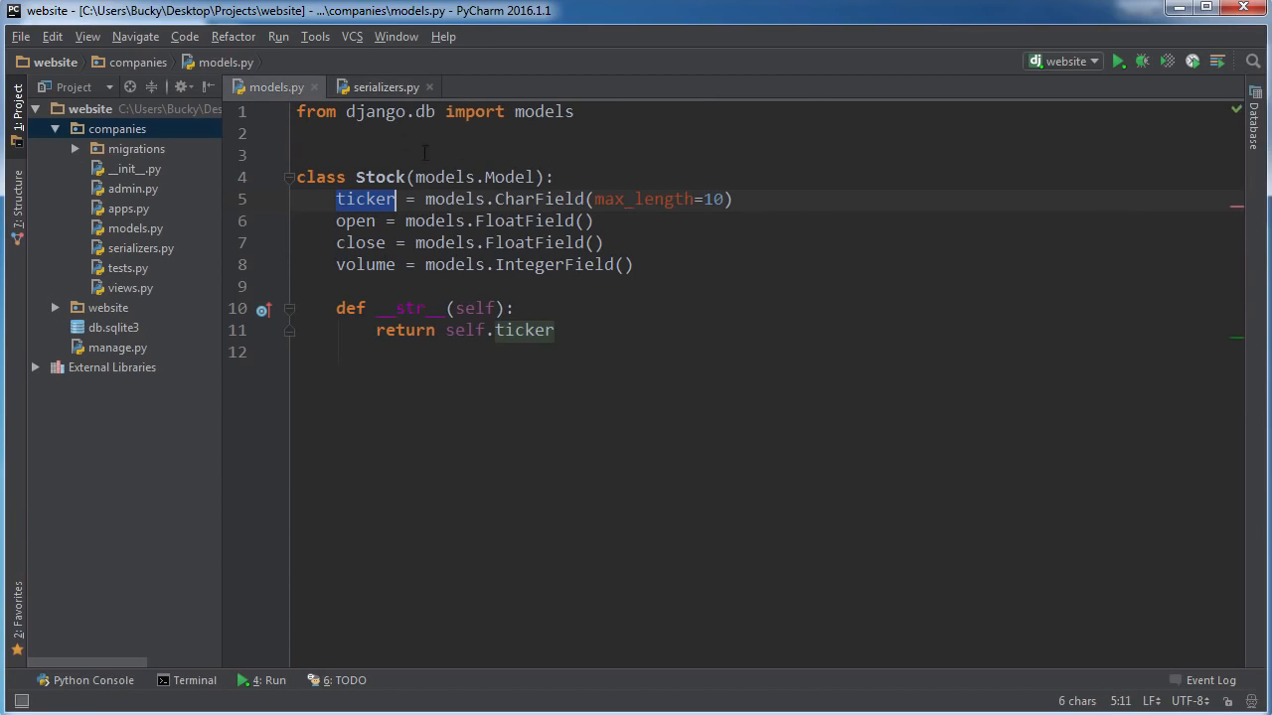
{"action": "left_click", "coordinate": [385, 88]}
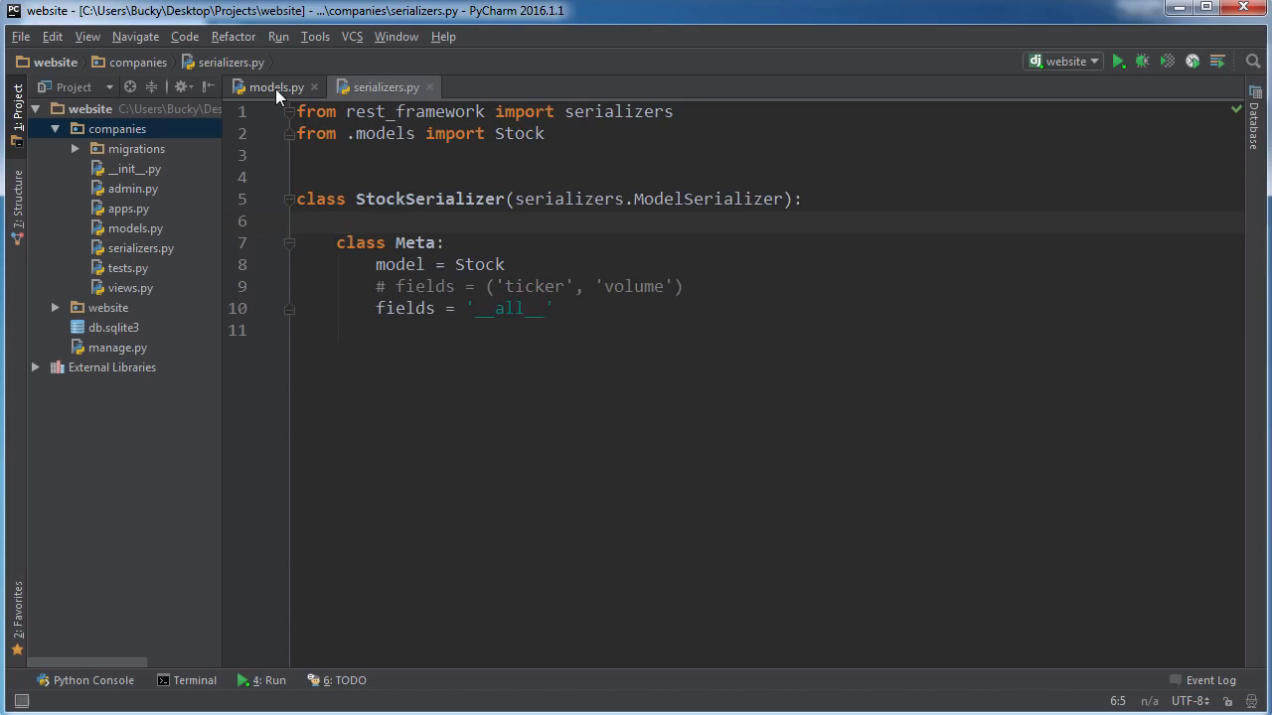
{"action": "left_click", "coordinate": [274, 87]}
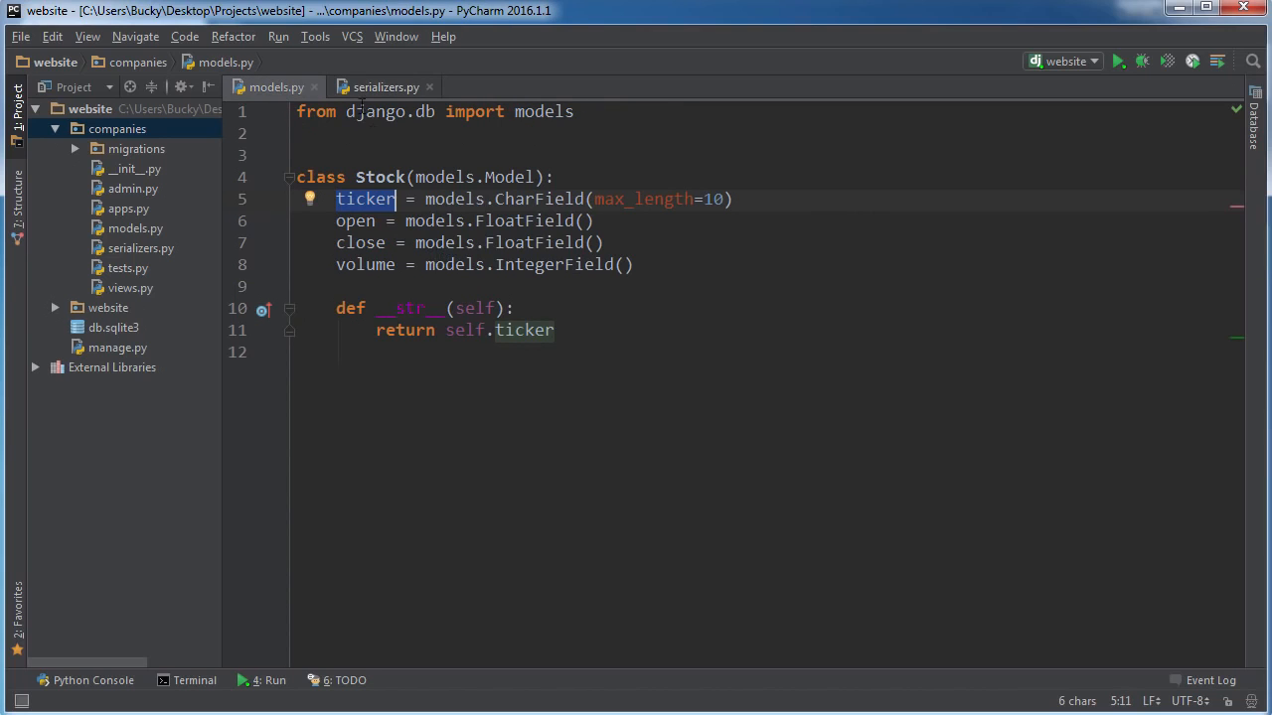
{"action": "left_click", "coordinate": [386, 88]}
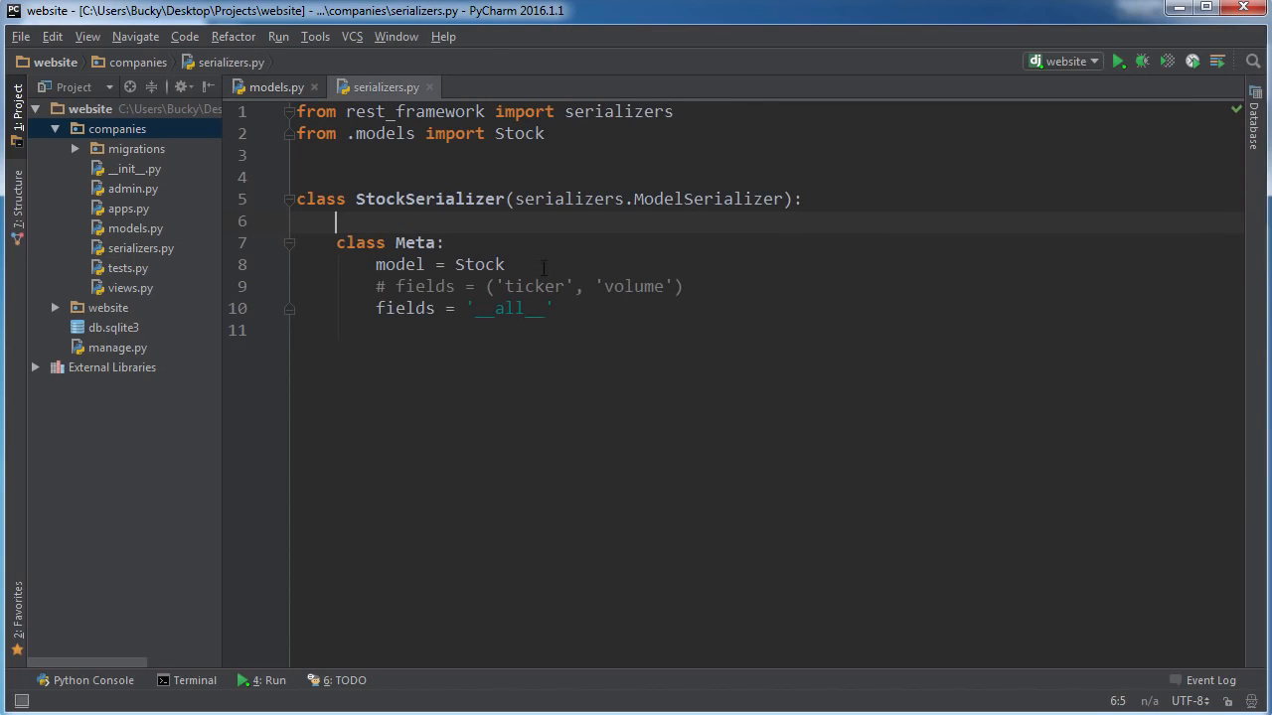
{"action": "left_click", "coordinate": [274, 88]}
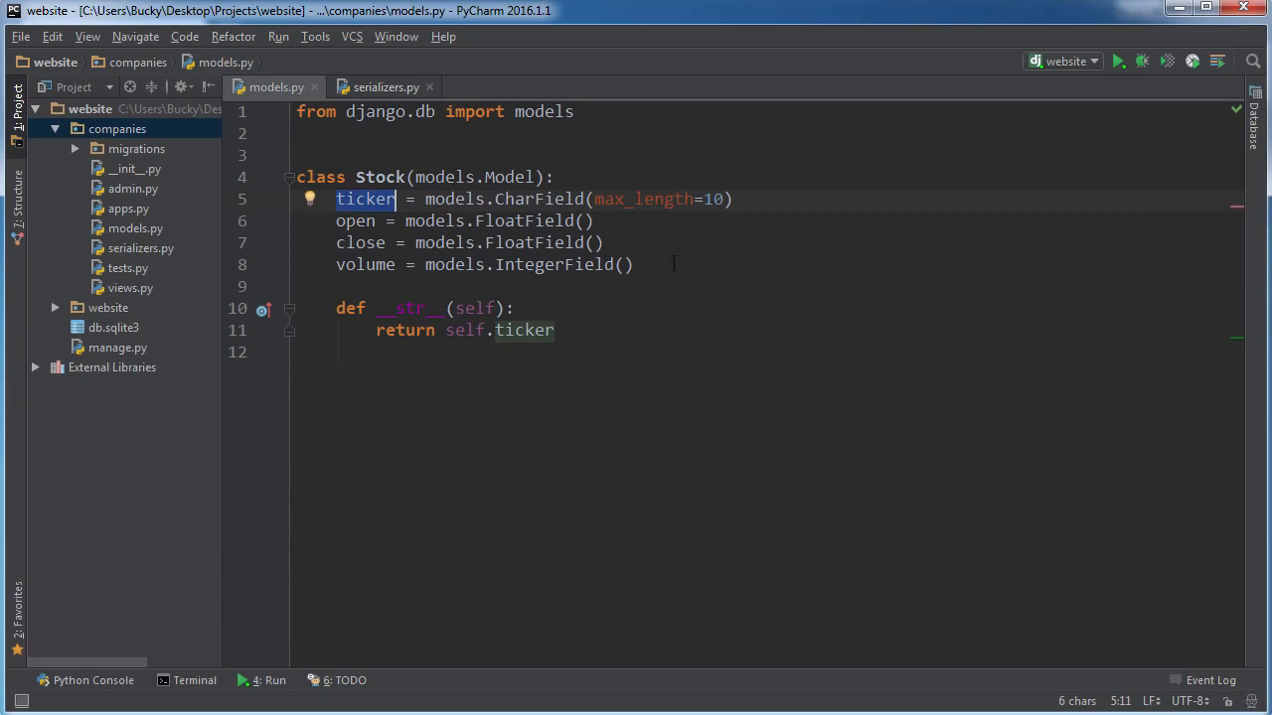
{"action": "left_click", "coordinate": [385, 87]}
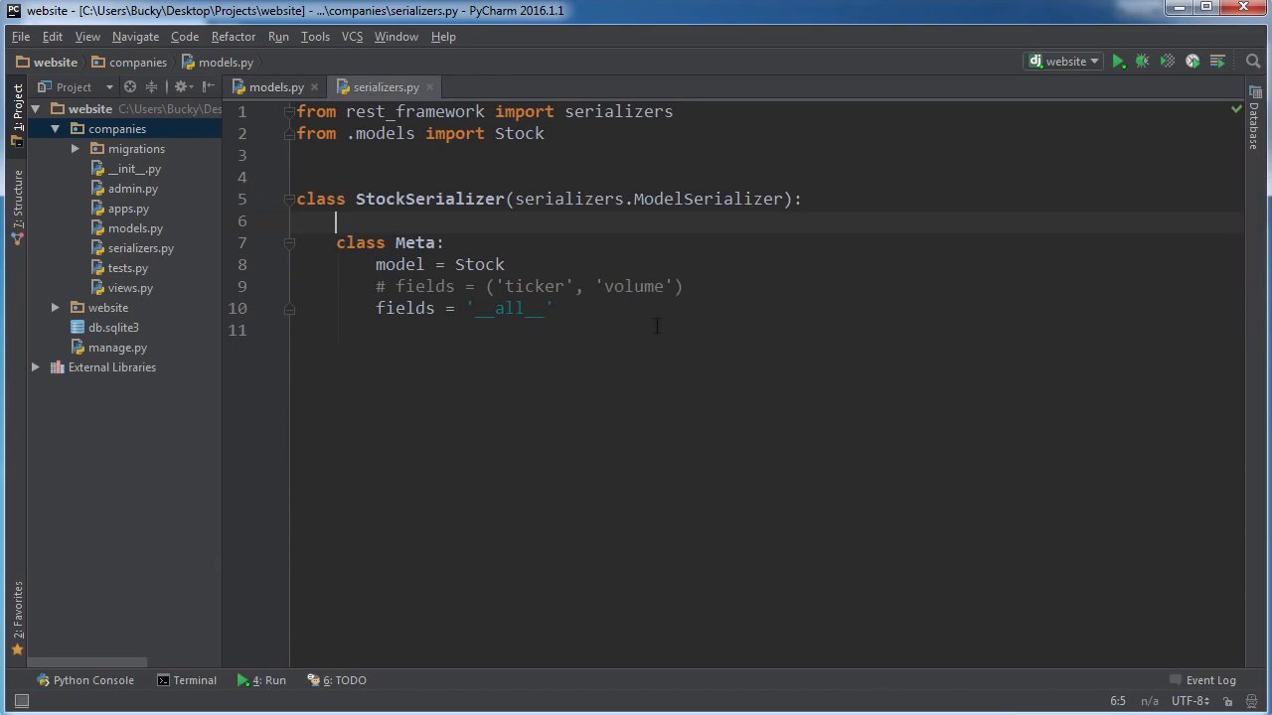